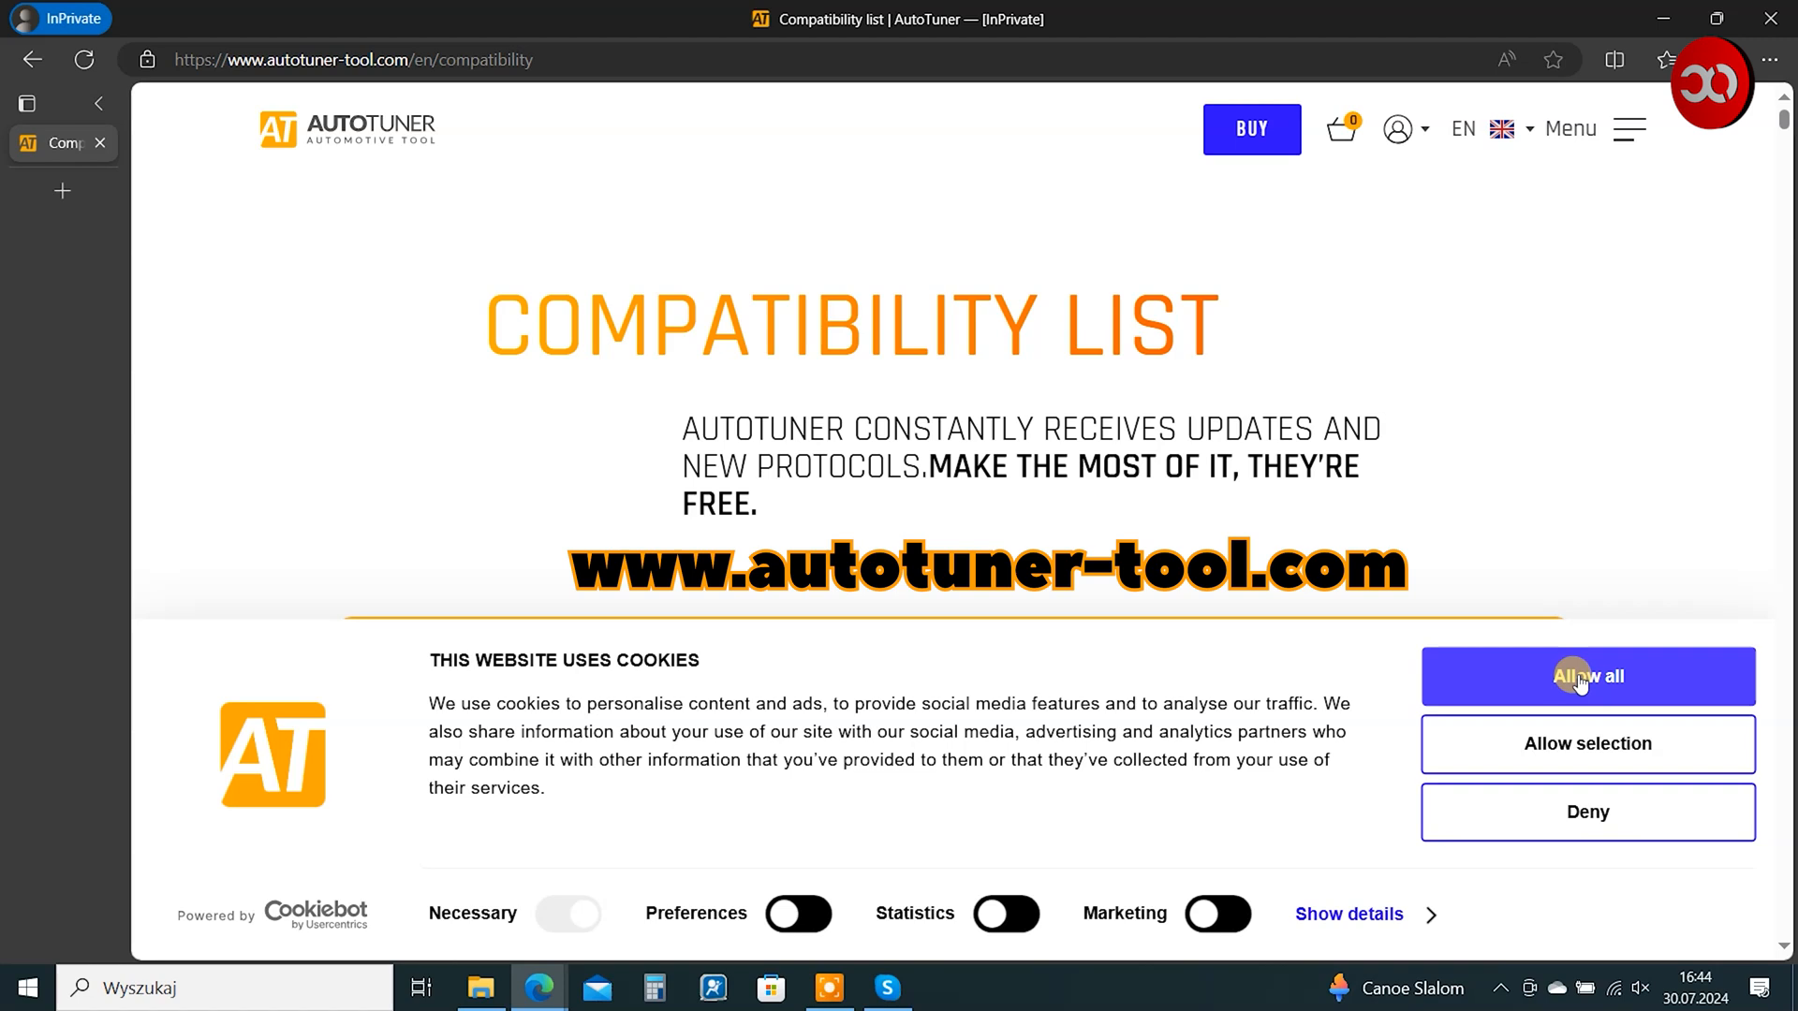
# - Accept cookies, go to Software download via the menu and start the setup steps
pyautogui.click(1587, 676)
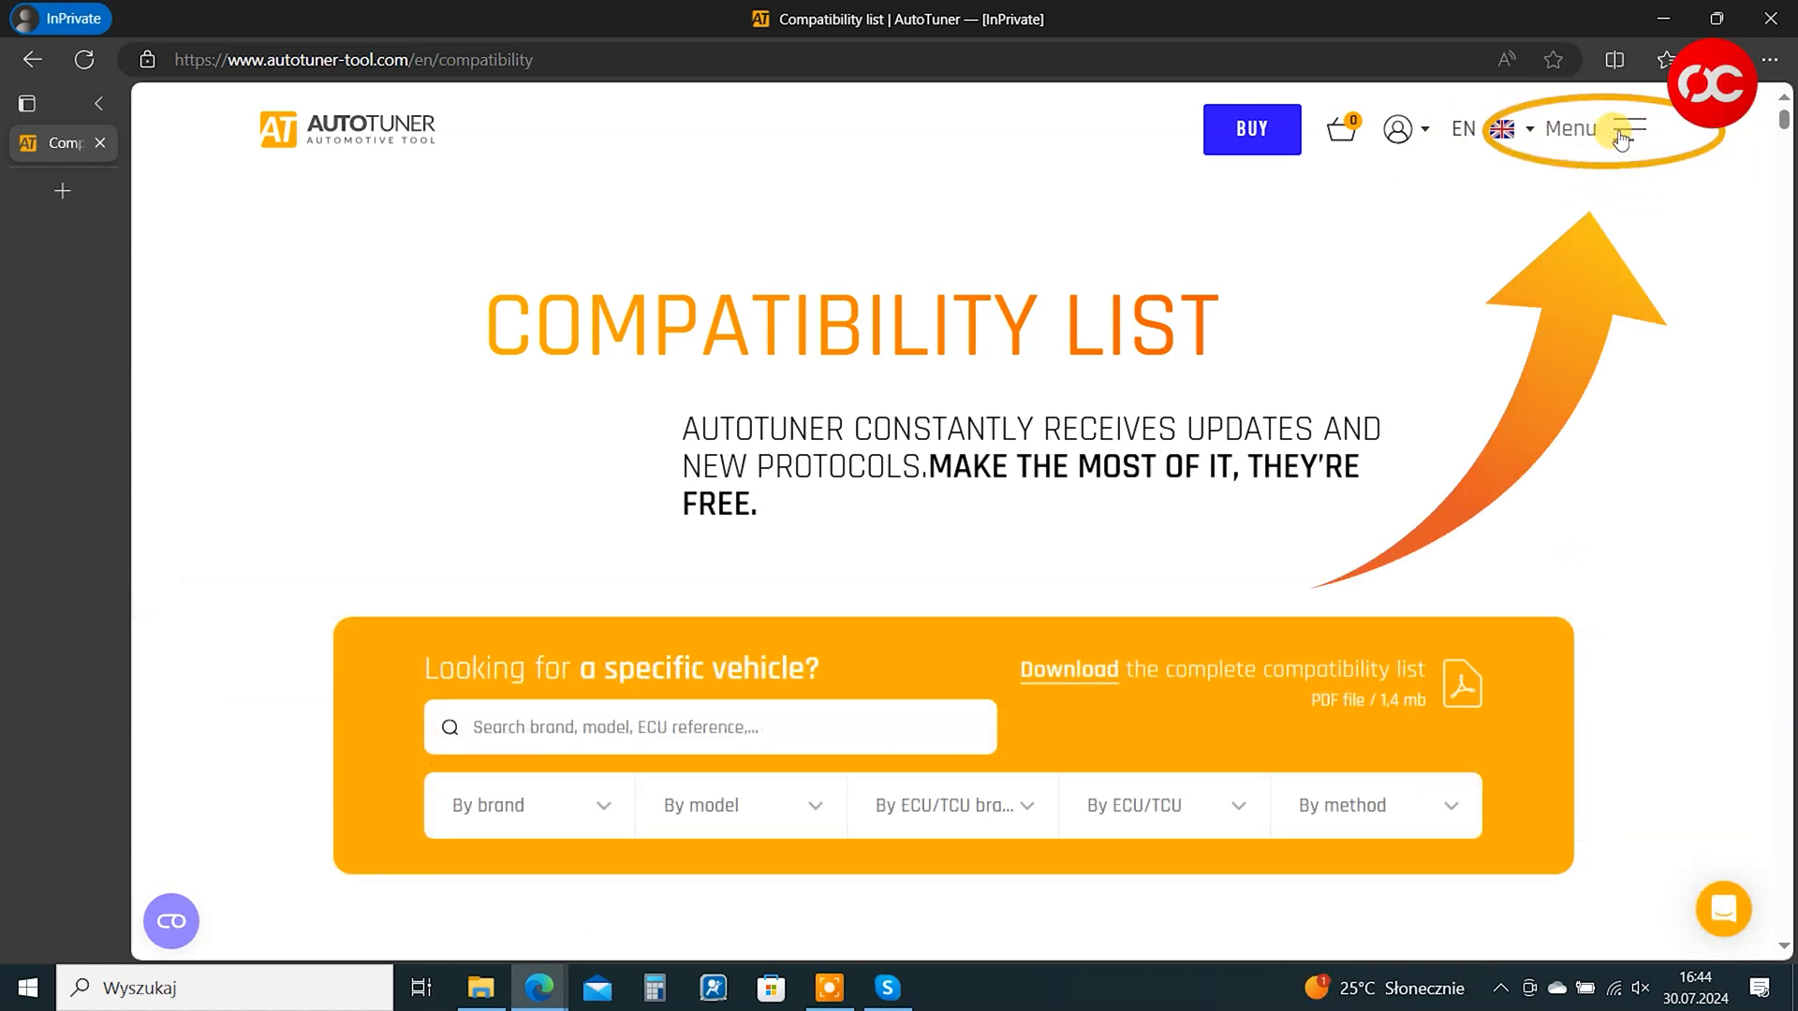
pyautogui.click(1639, 128)
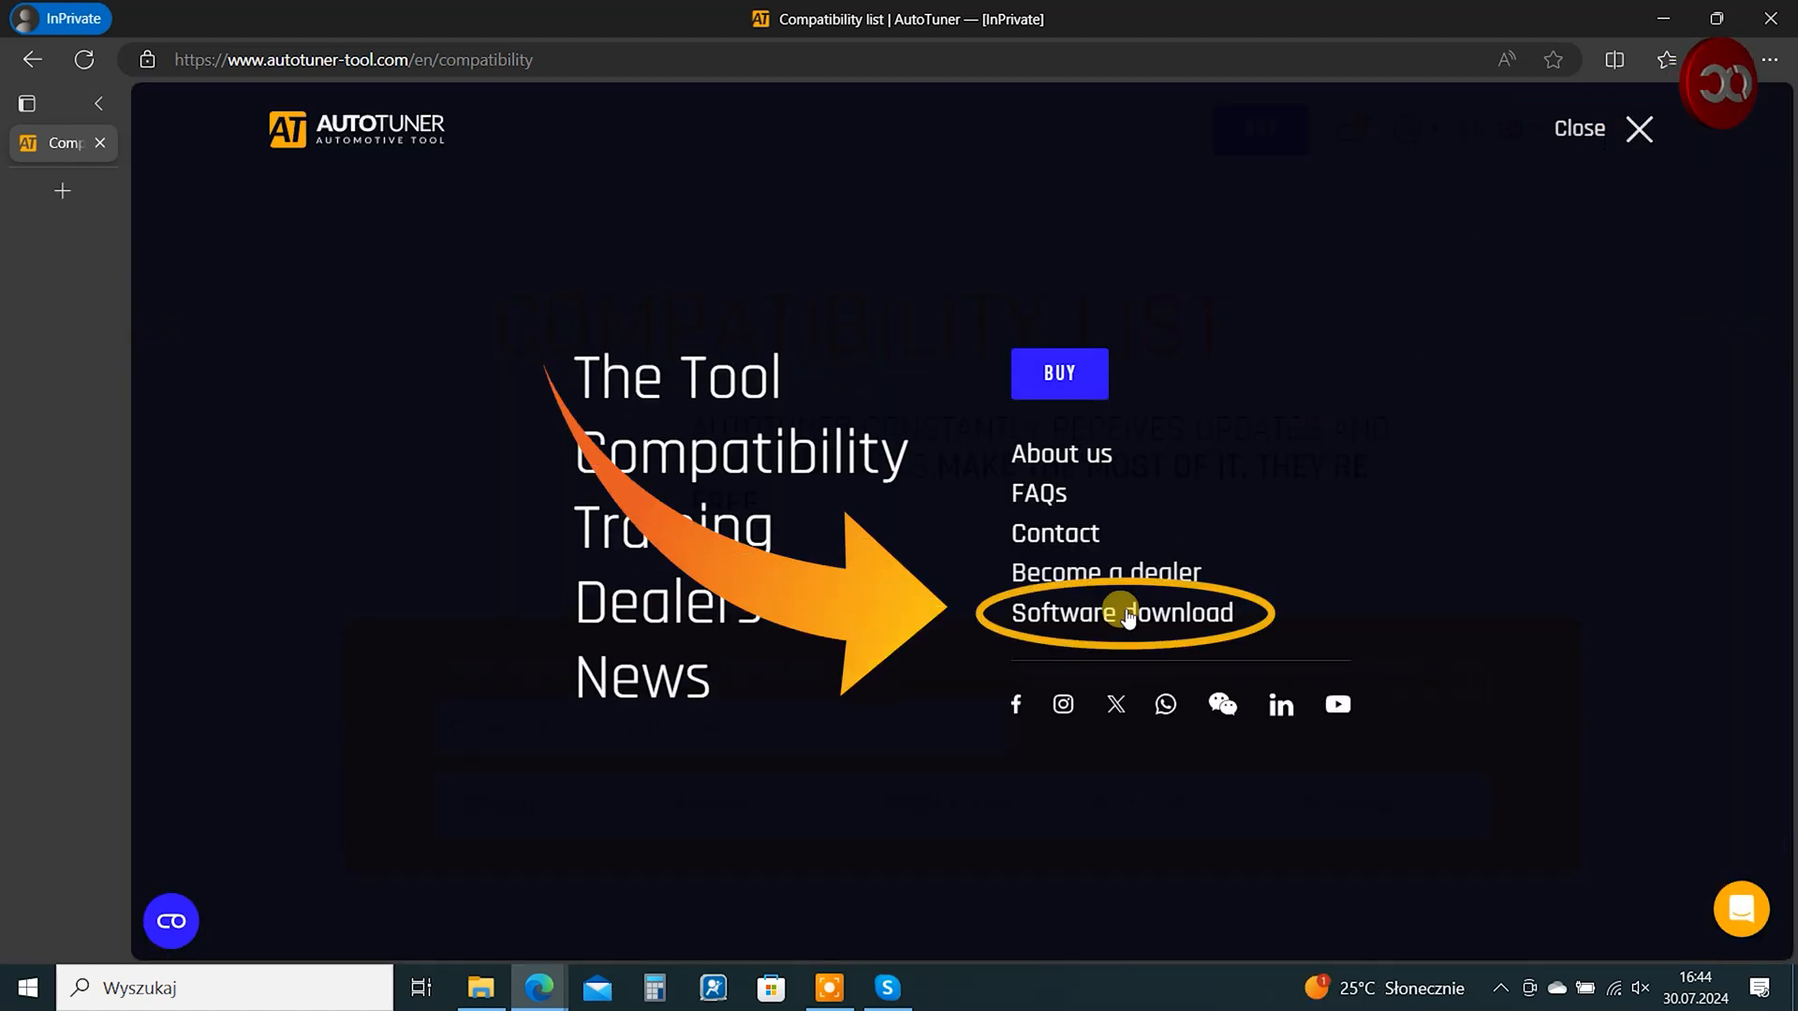
pyautogui.click(1120, 613)
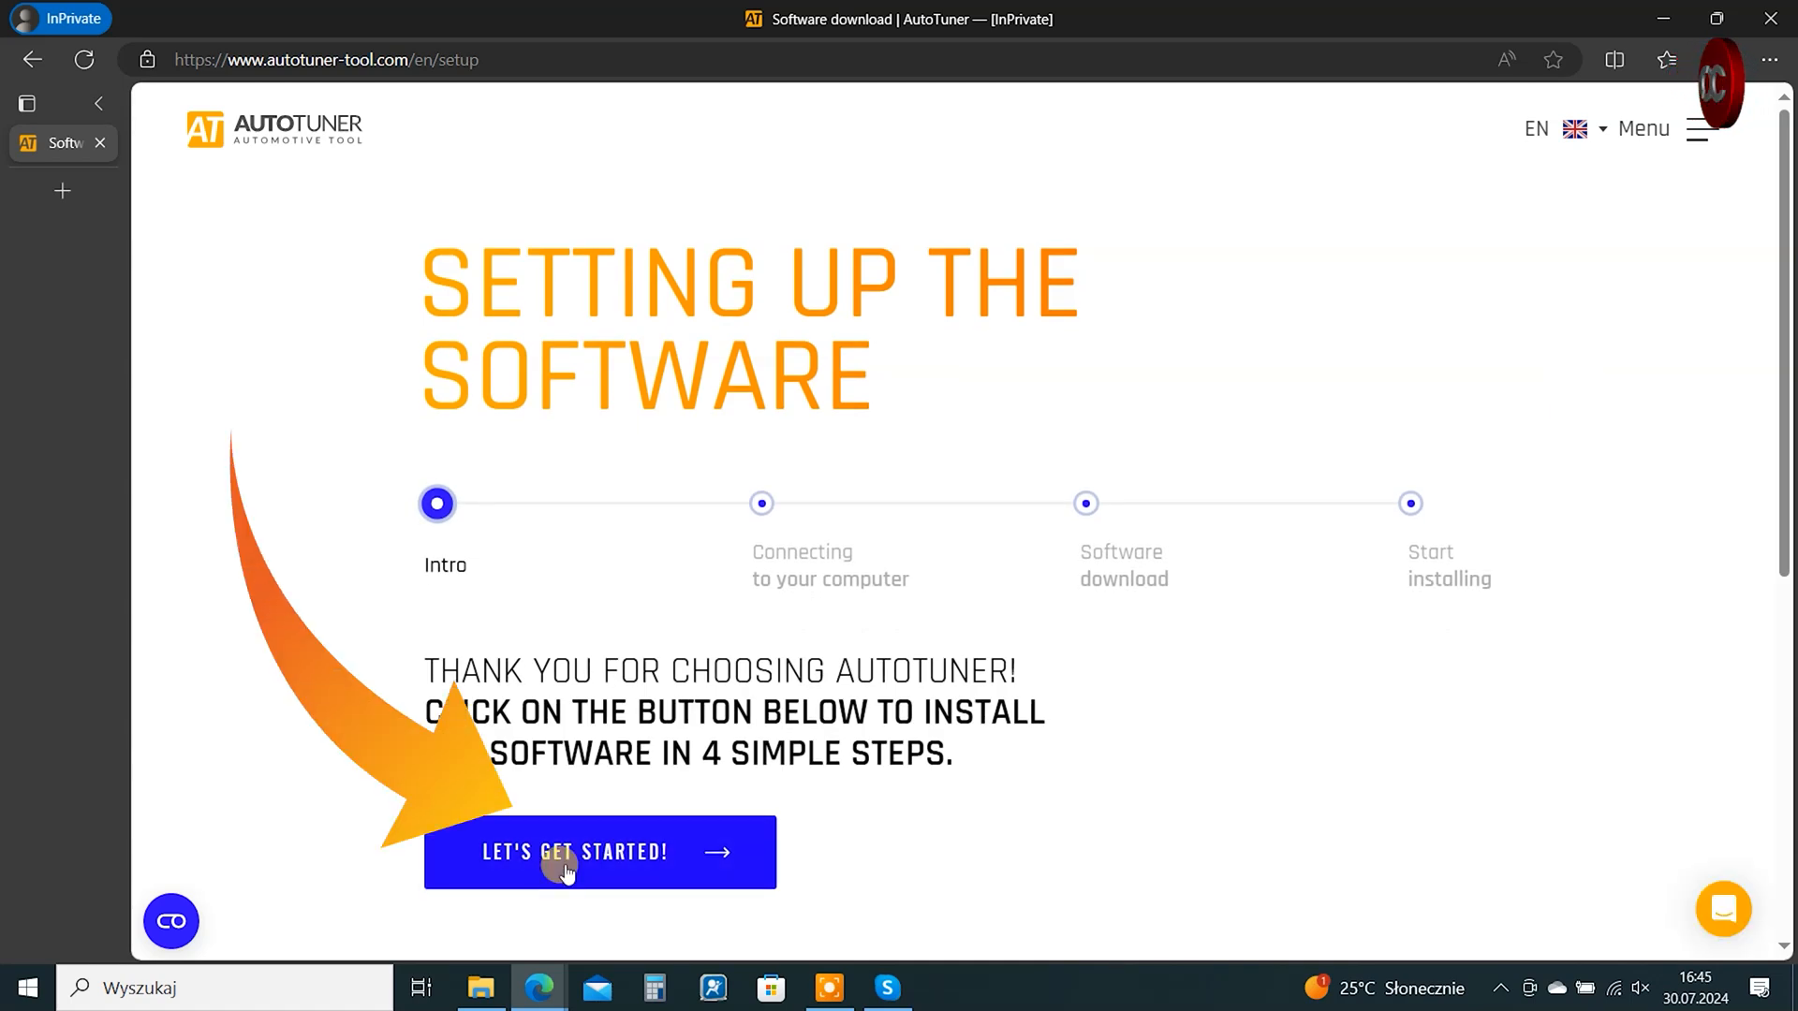
pyautogui.click(598, 852)
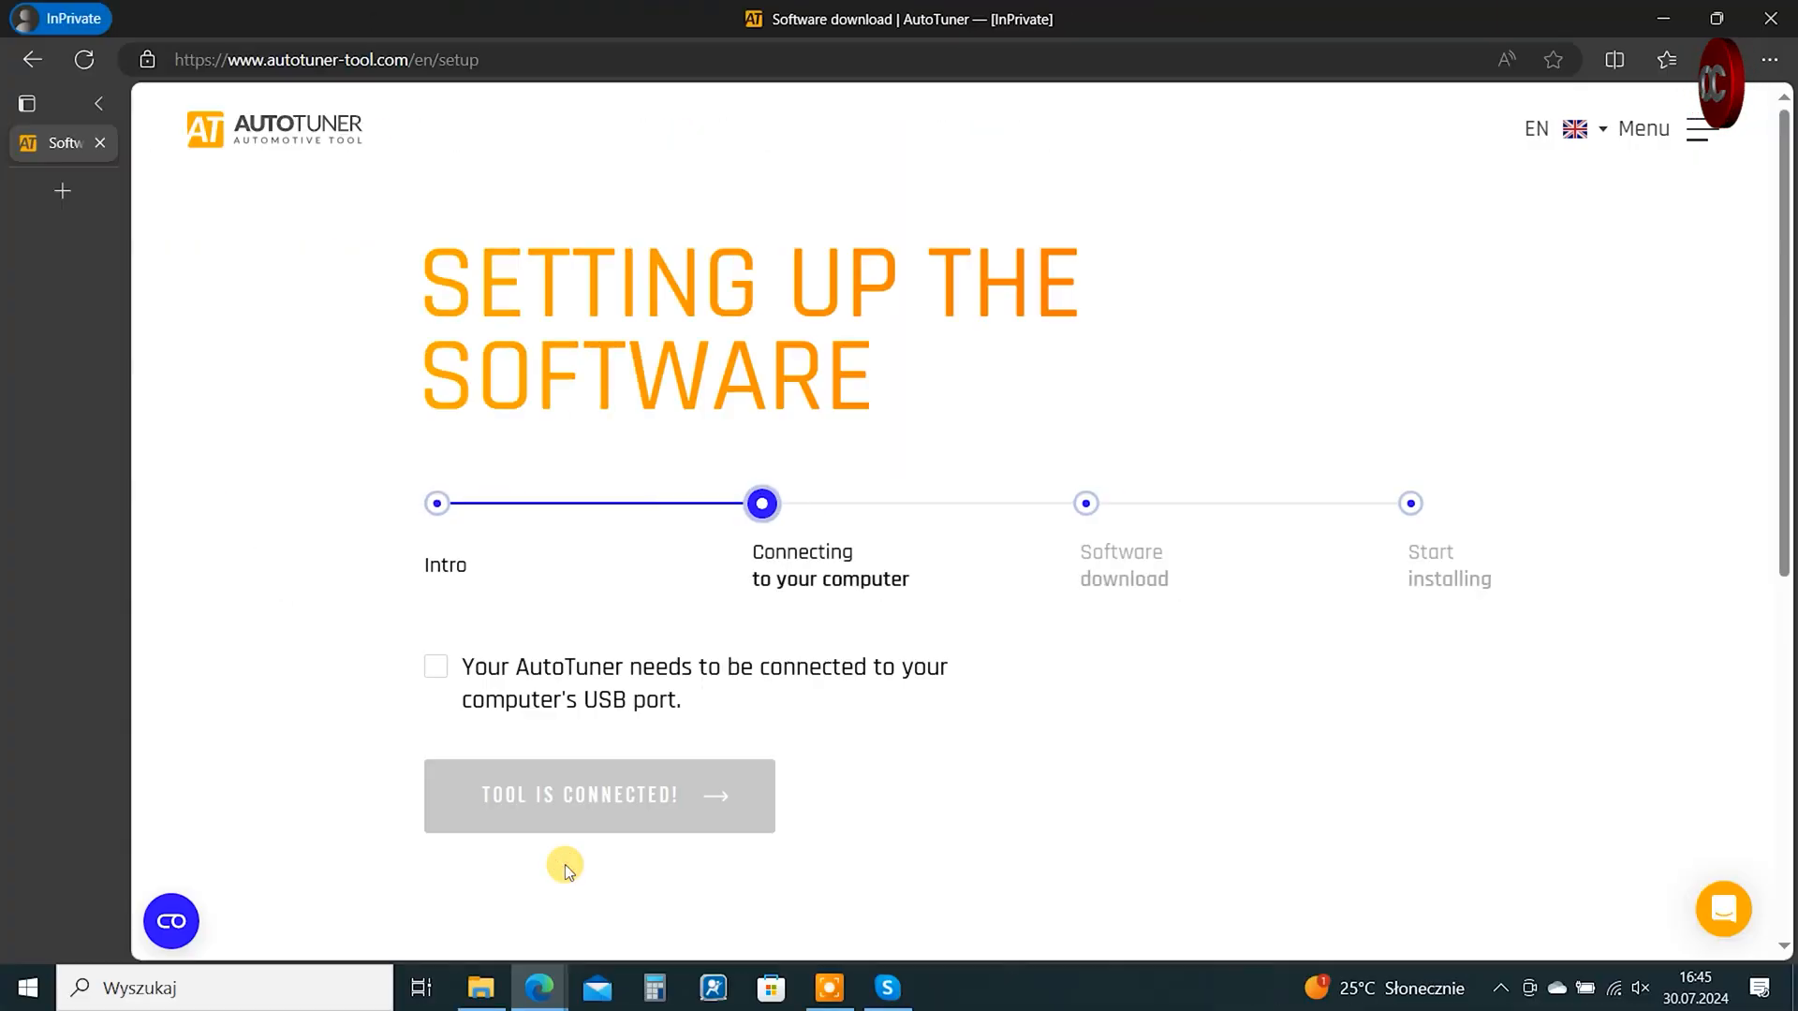
# - Confirm the tool is on USB and download the AutoTuner installer
pyautogui.click(436, 667)
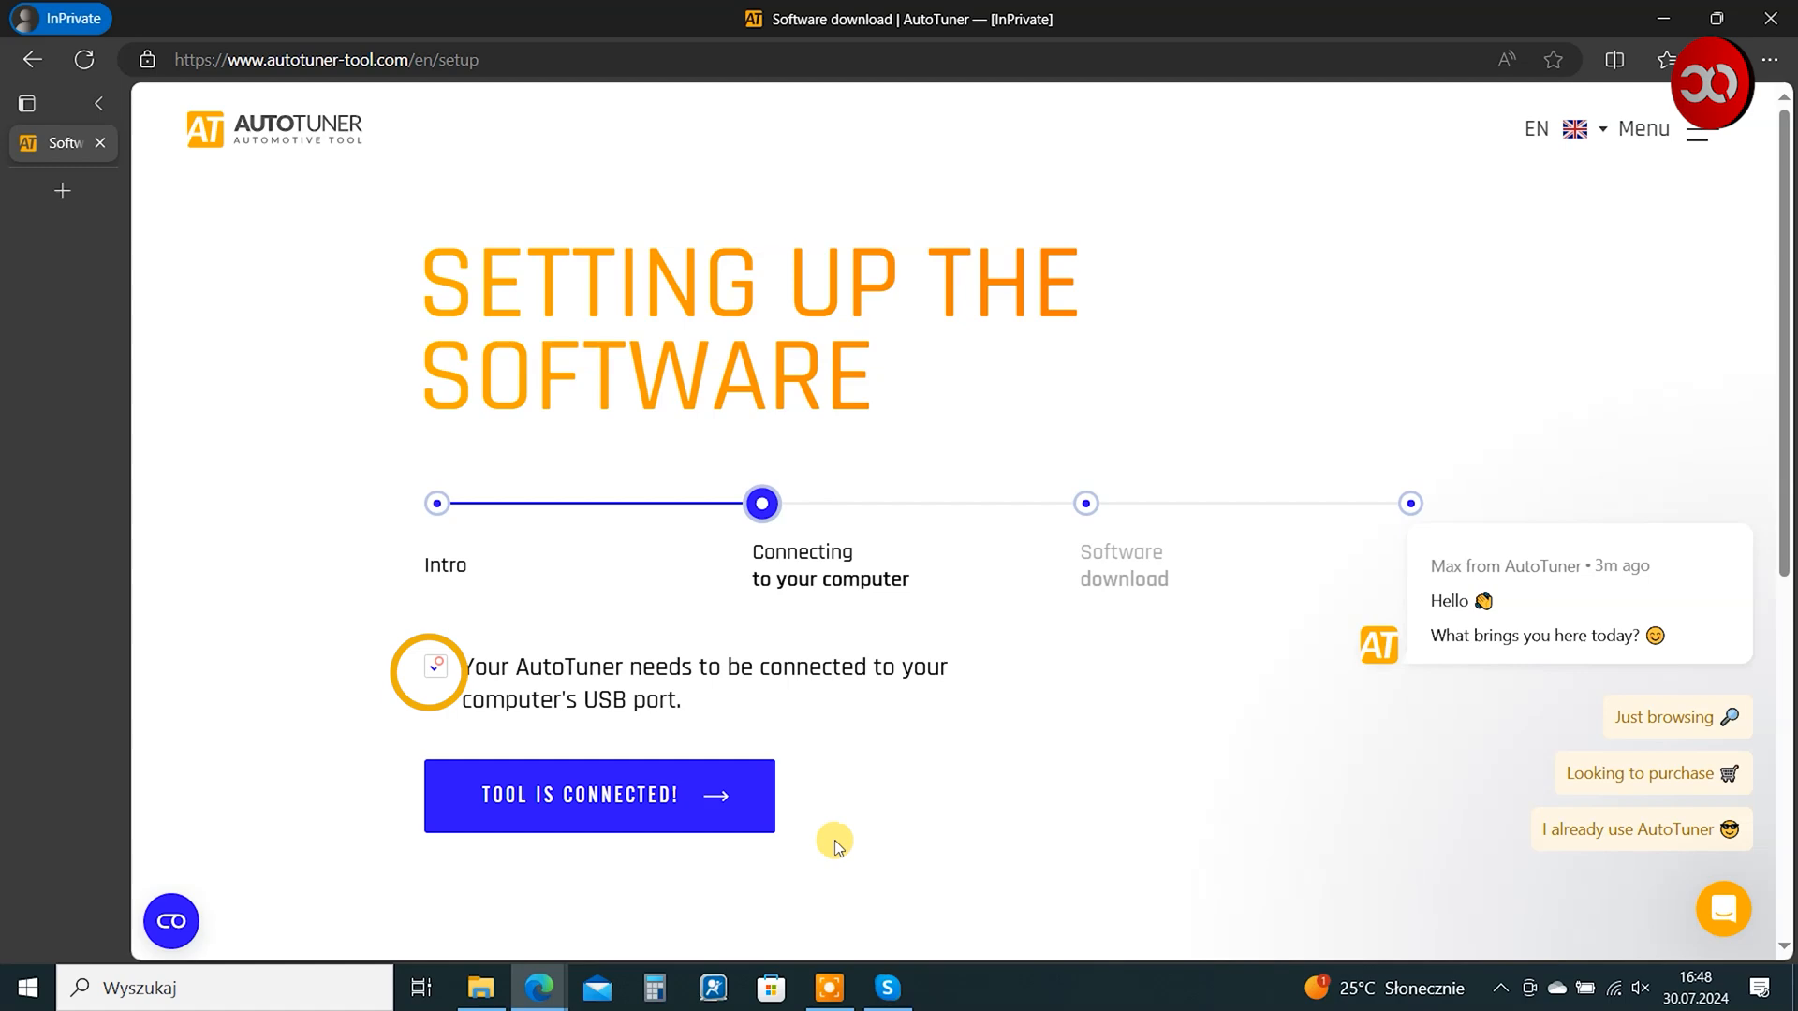
pyautogui.click(597, 794)
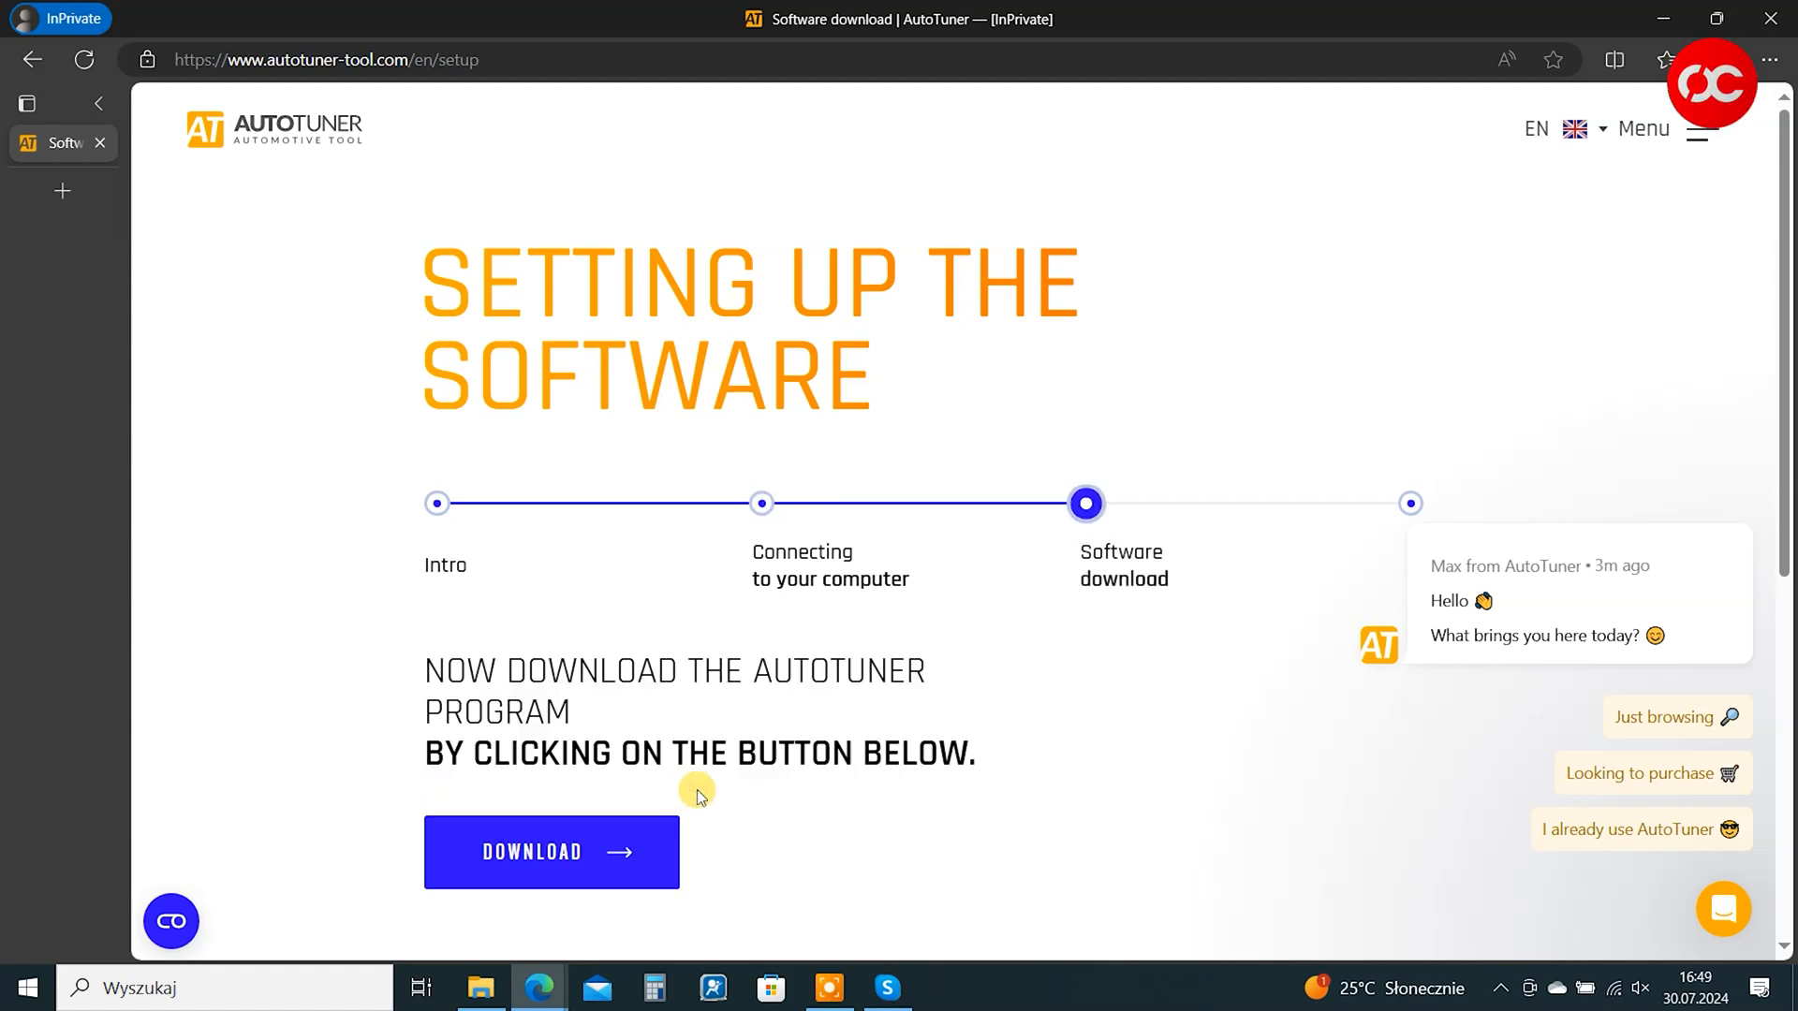
pyautogui.click(550, 852)
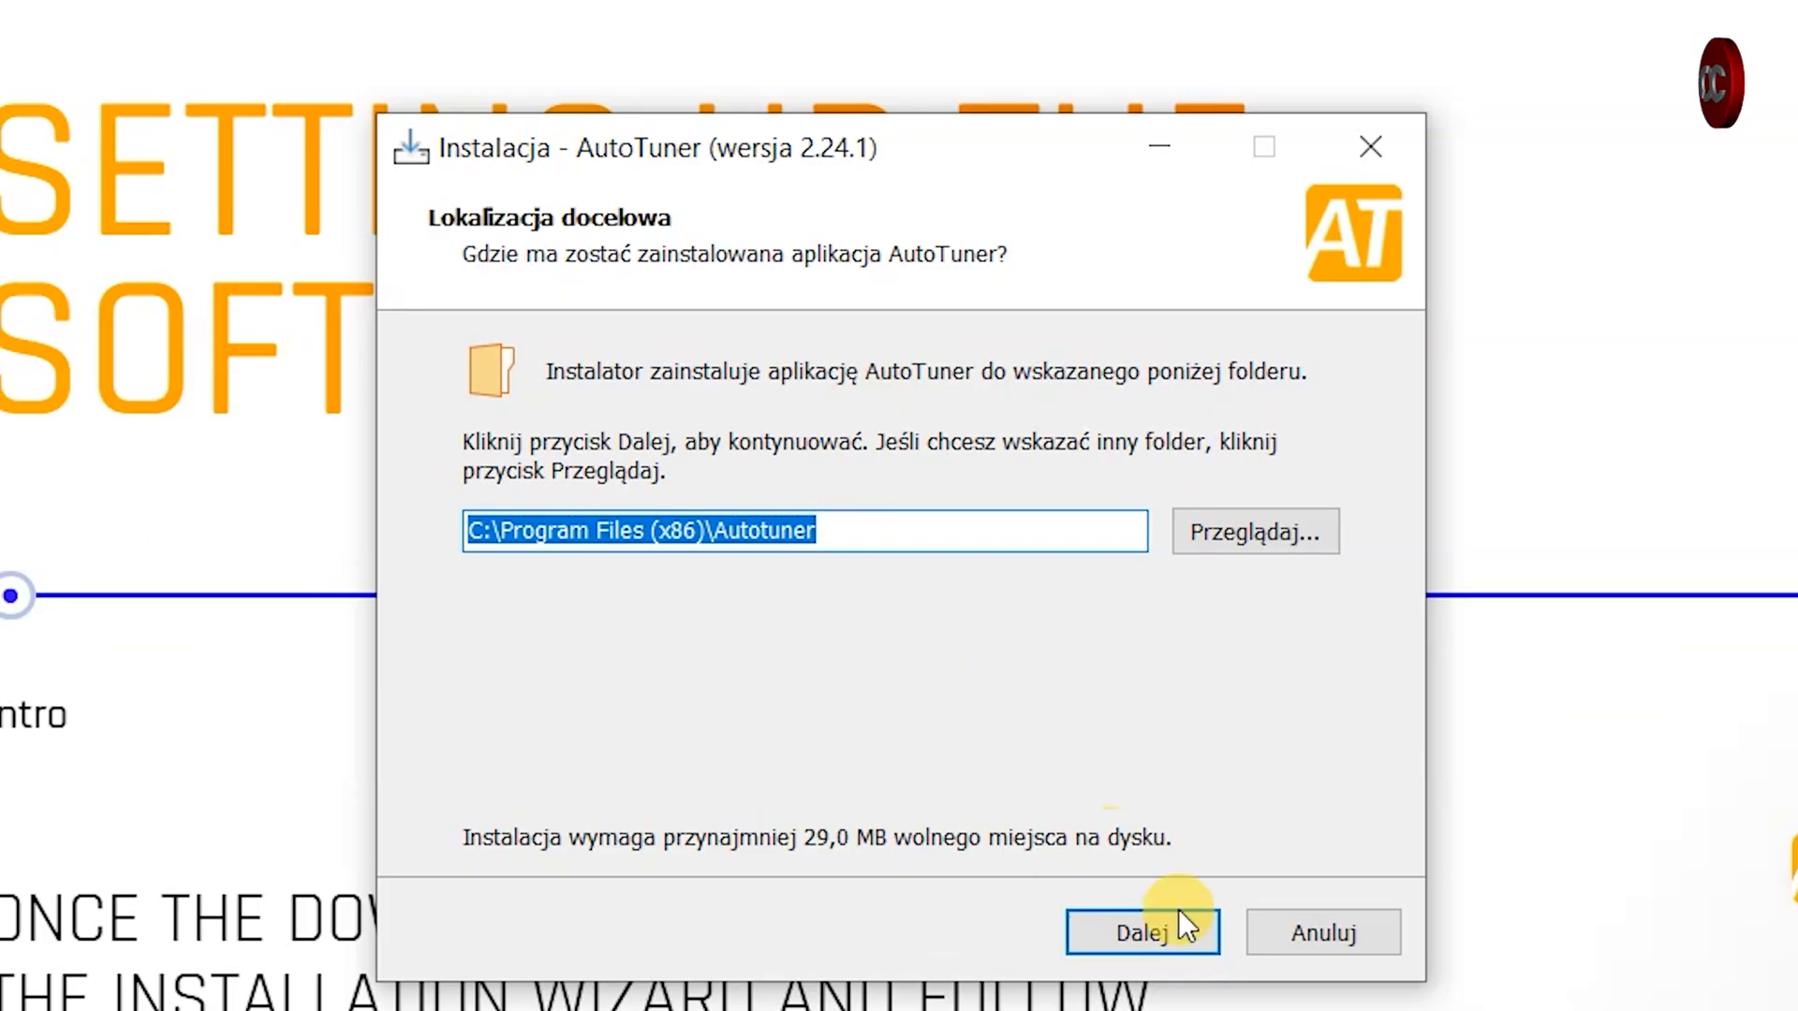
# - Install to the default folder with a desktop shortcut and launch AutoTuner on finish
pyautogui.click(1142, 931)
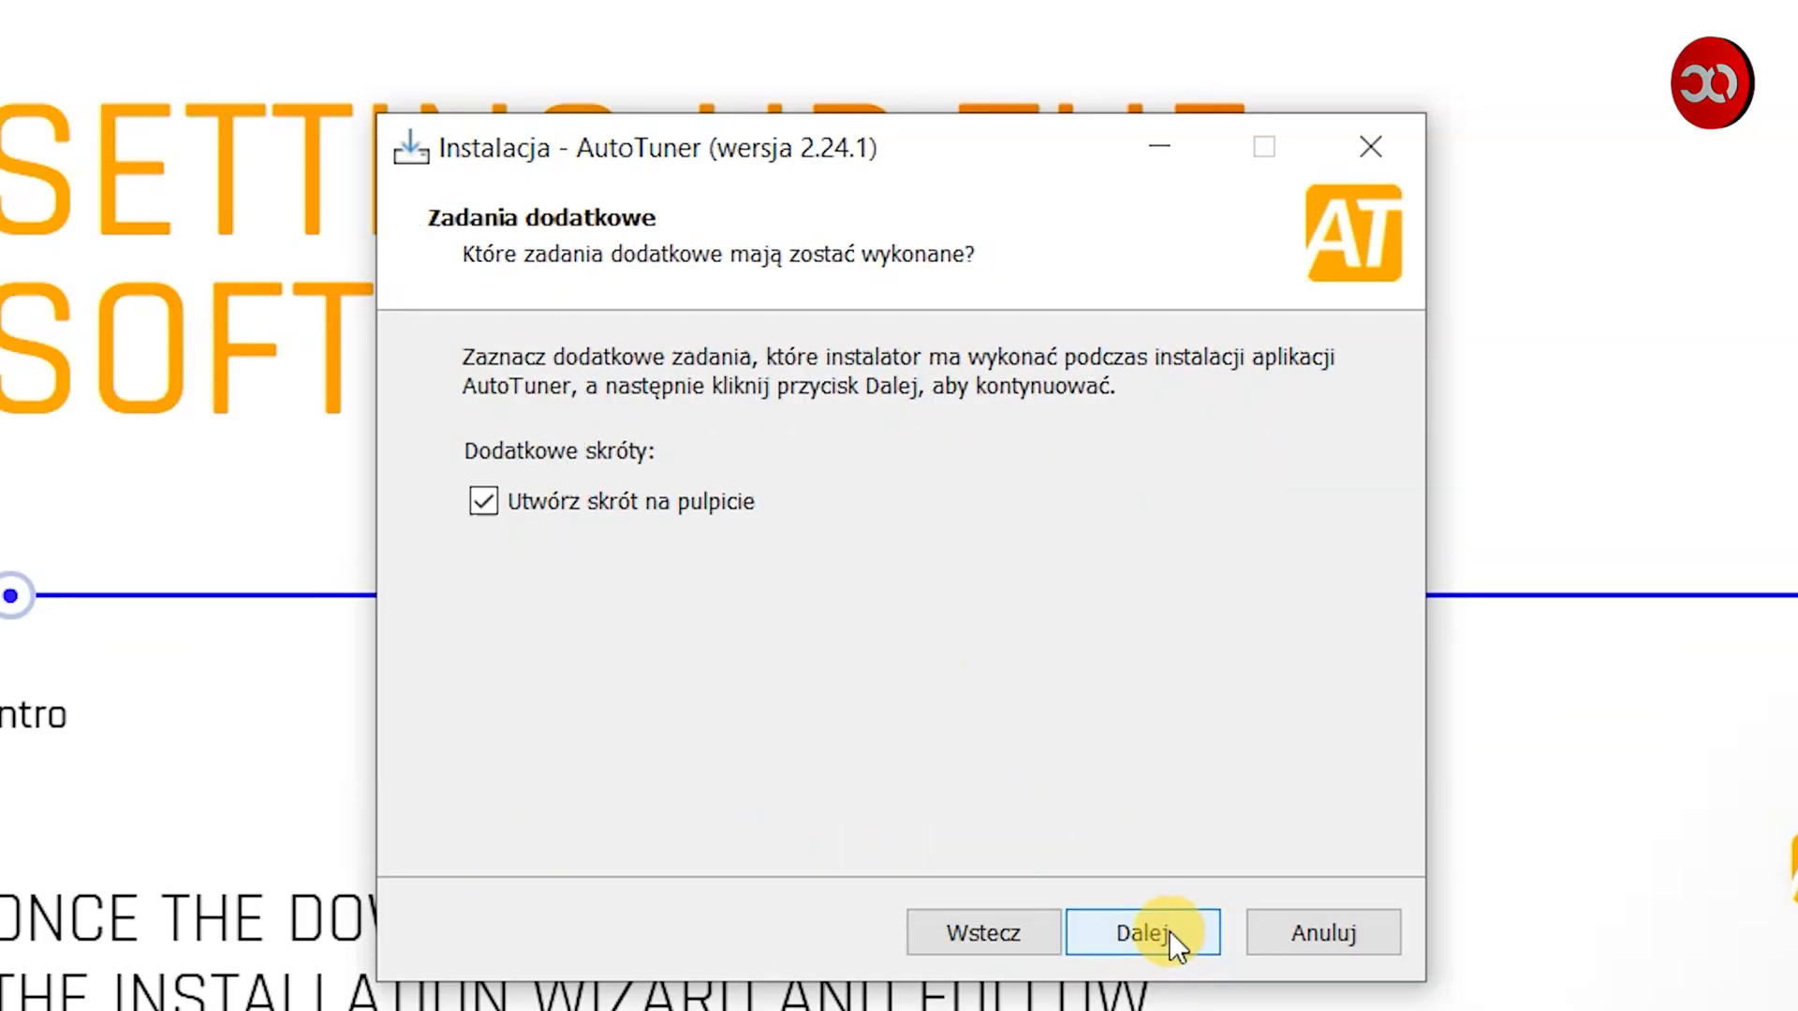
pyautogui.click(1142, 933)
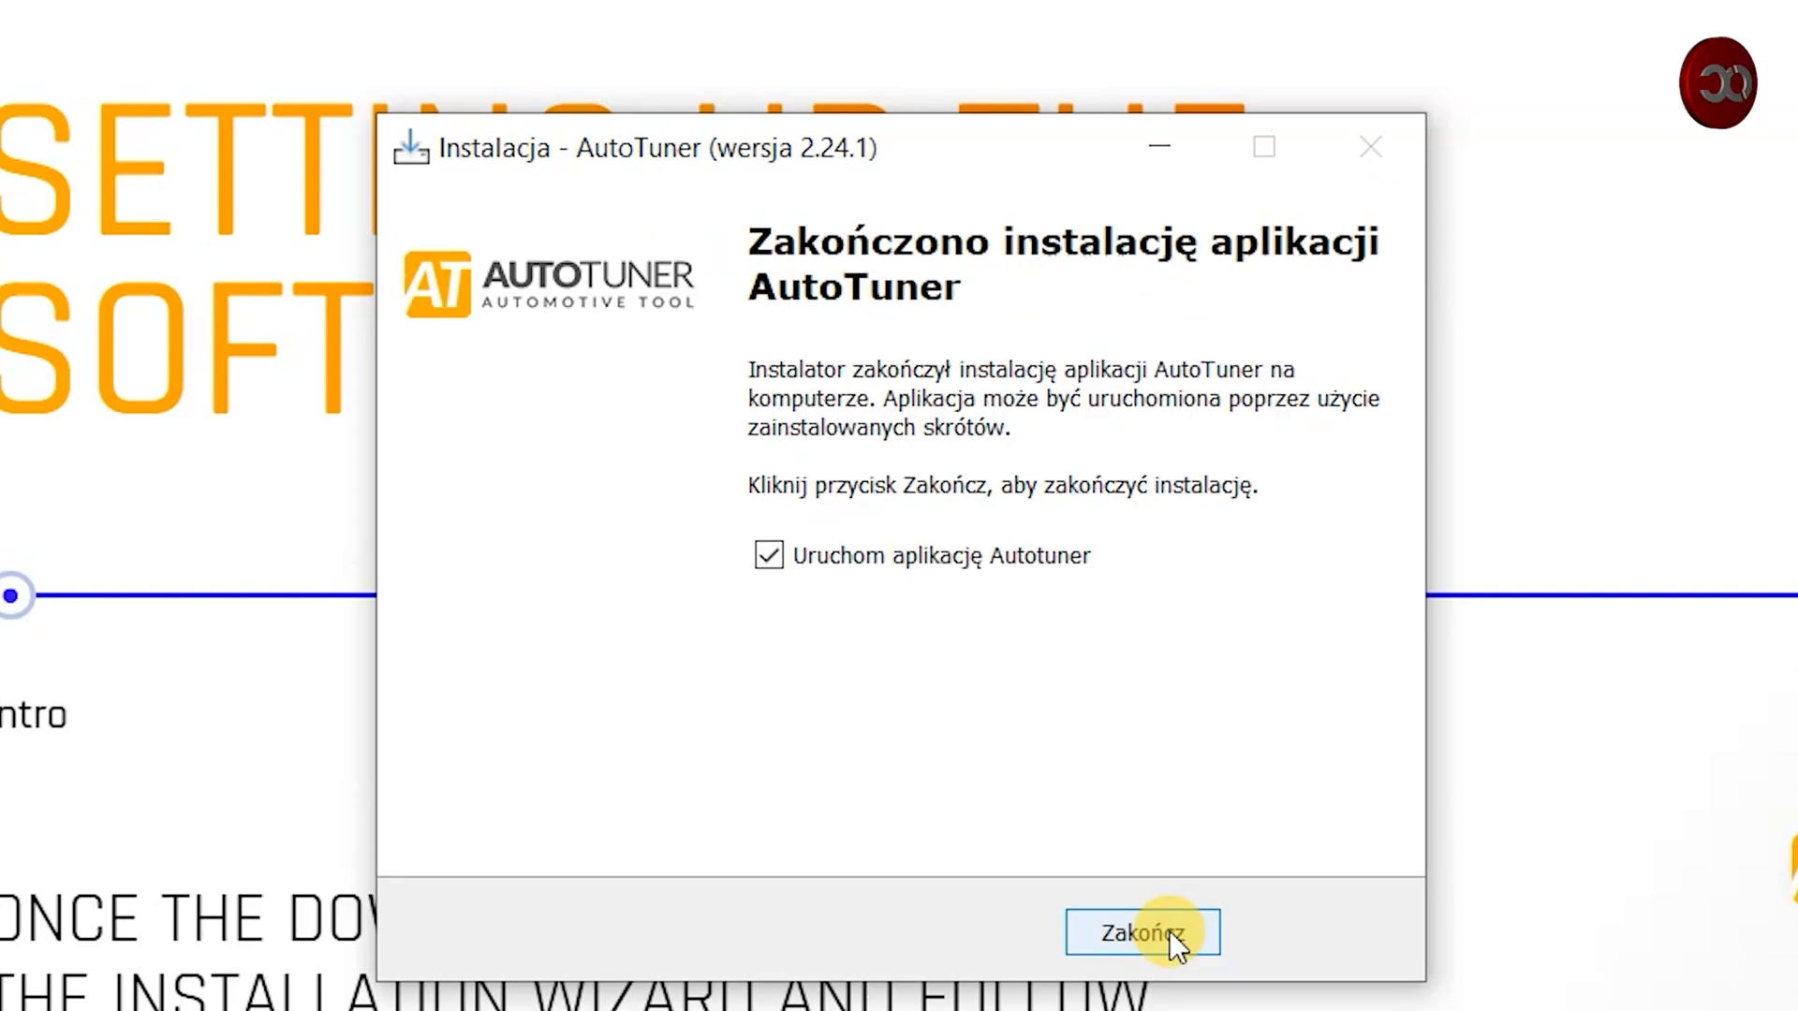
pyautogui.click(1140, 930)
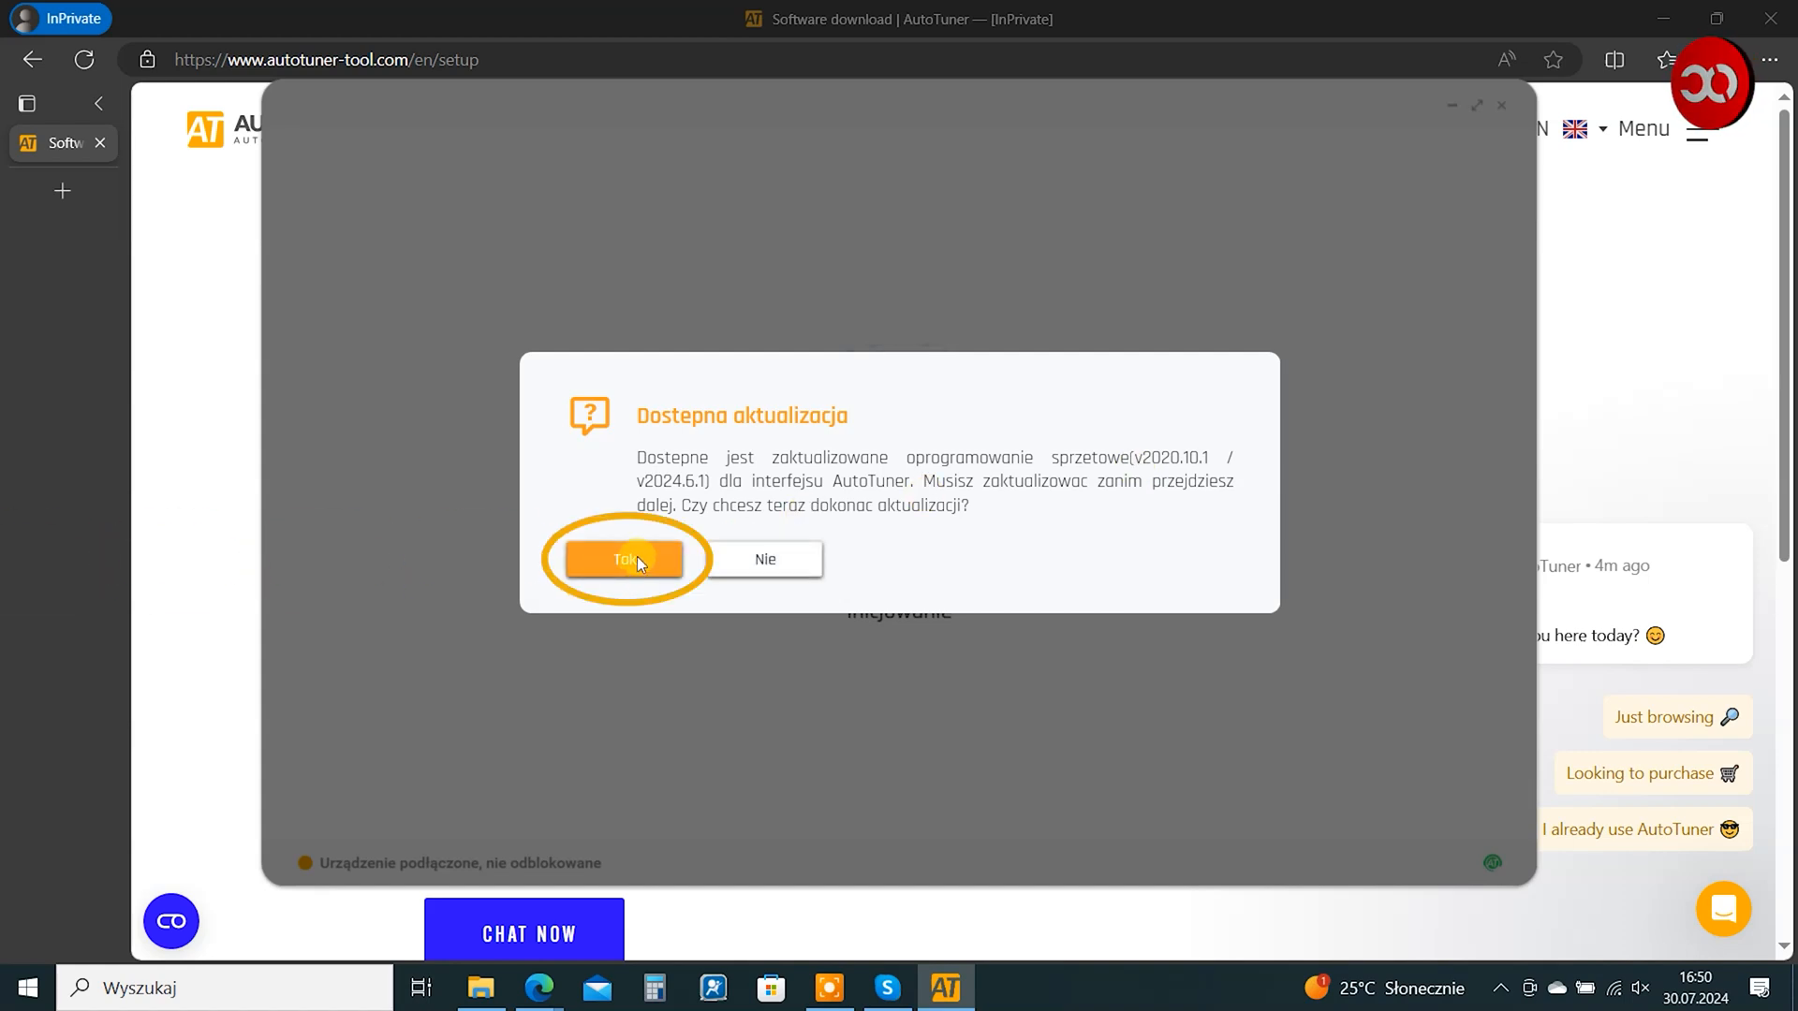
# - Update the interface firmware, acknowledge success and continue past the welcome screen
pyautogui.click(623, 560)
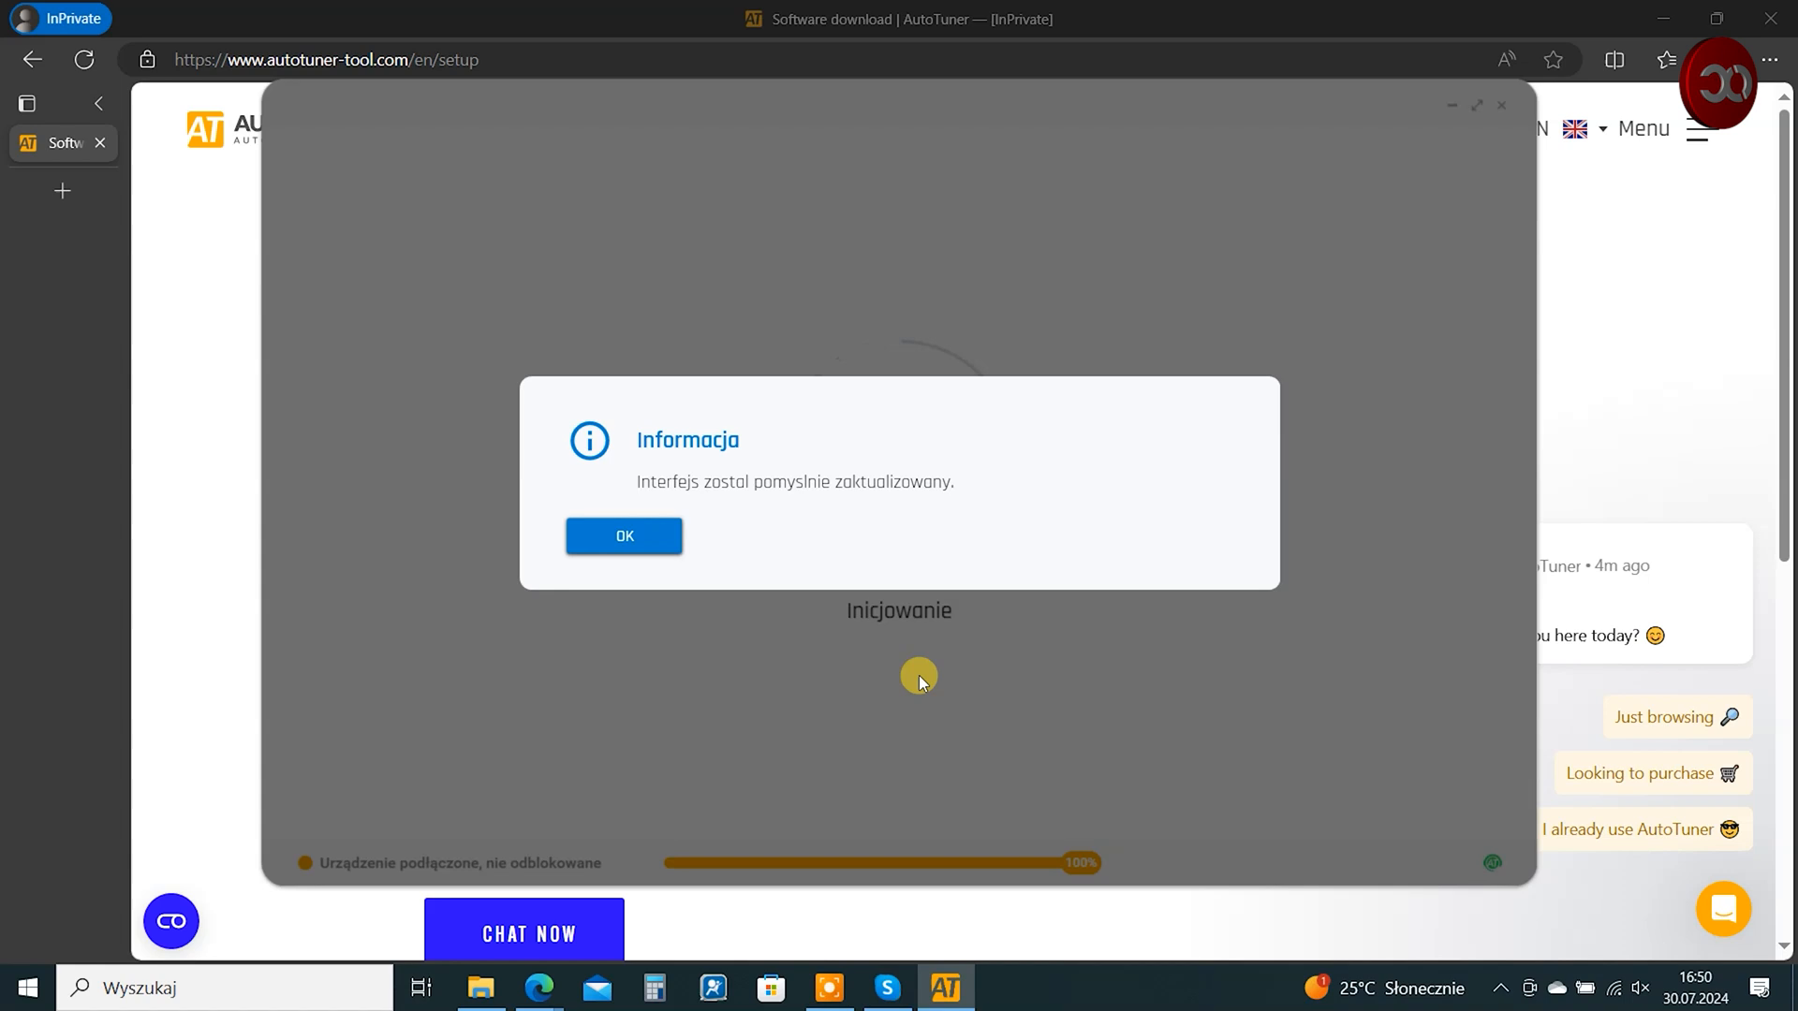
pyautogui.click(623, 536)
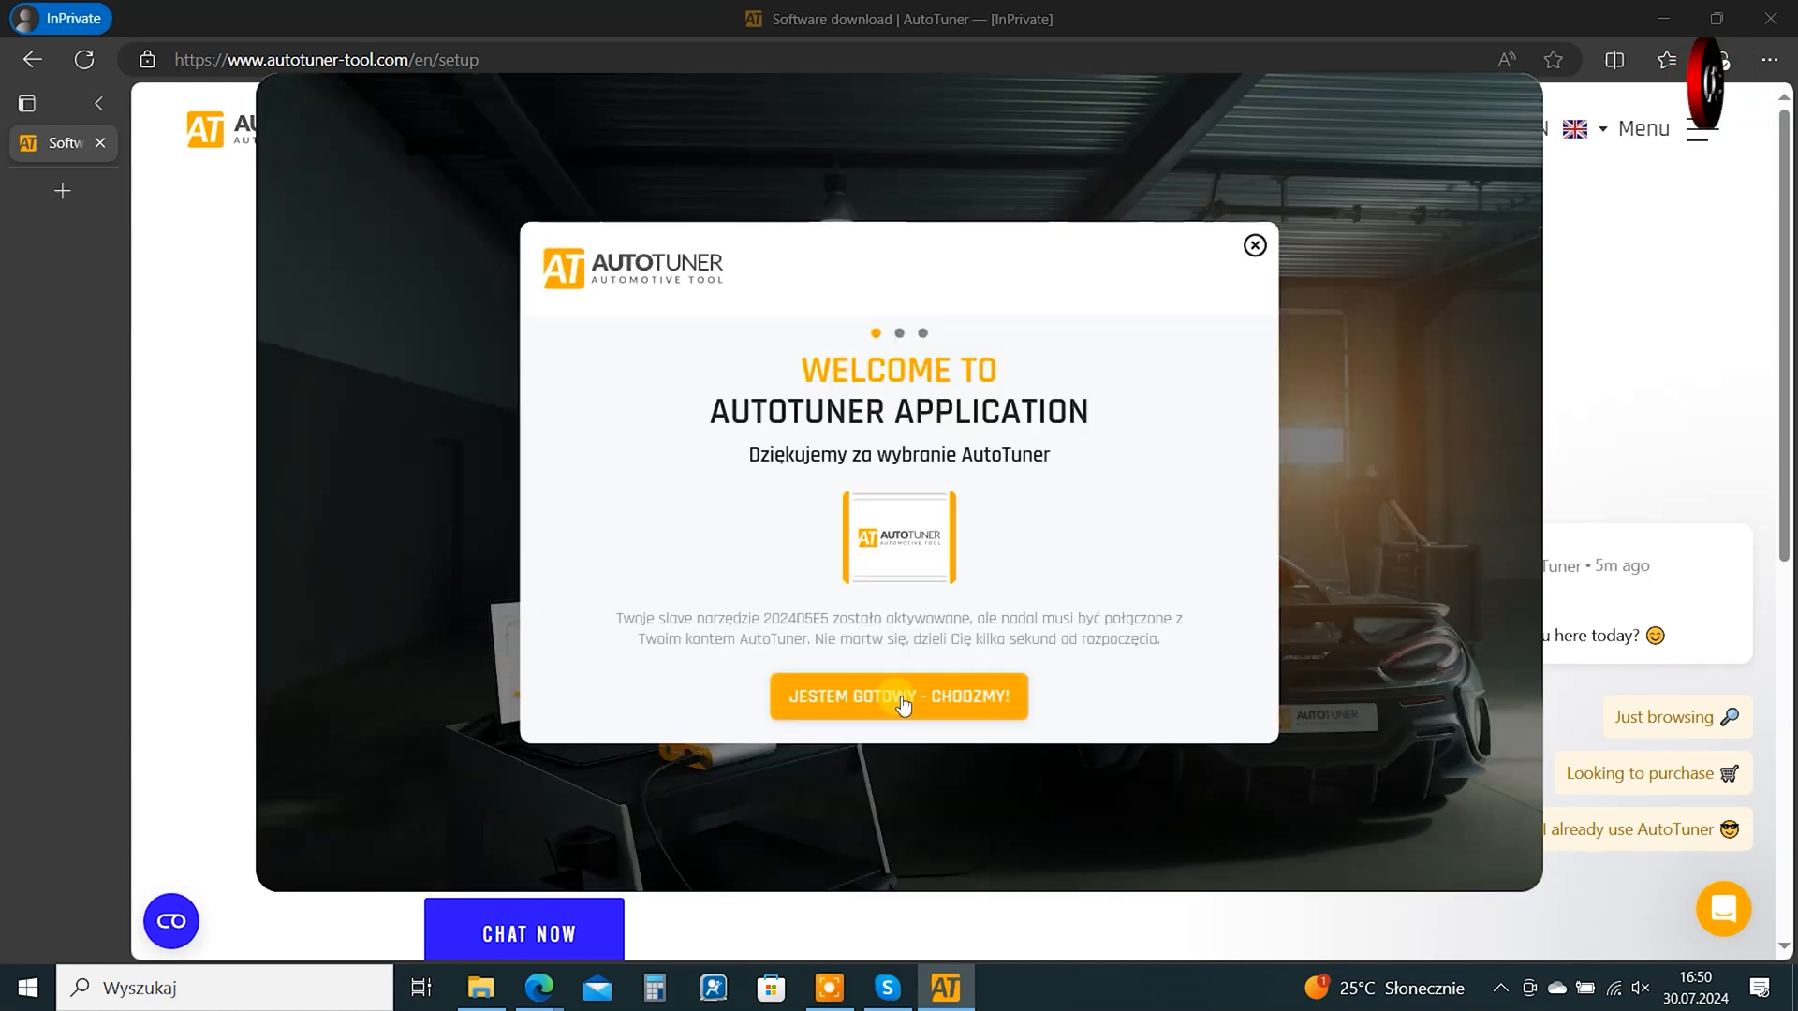
pyautogui.click(897, 696)
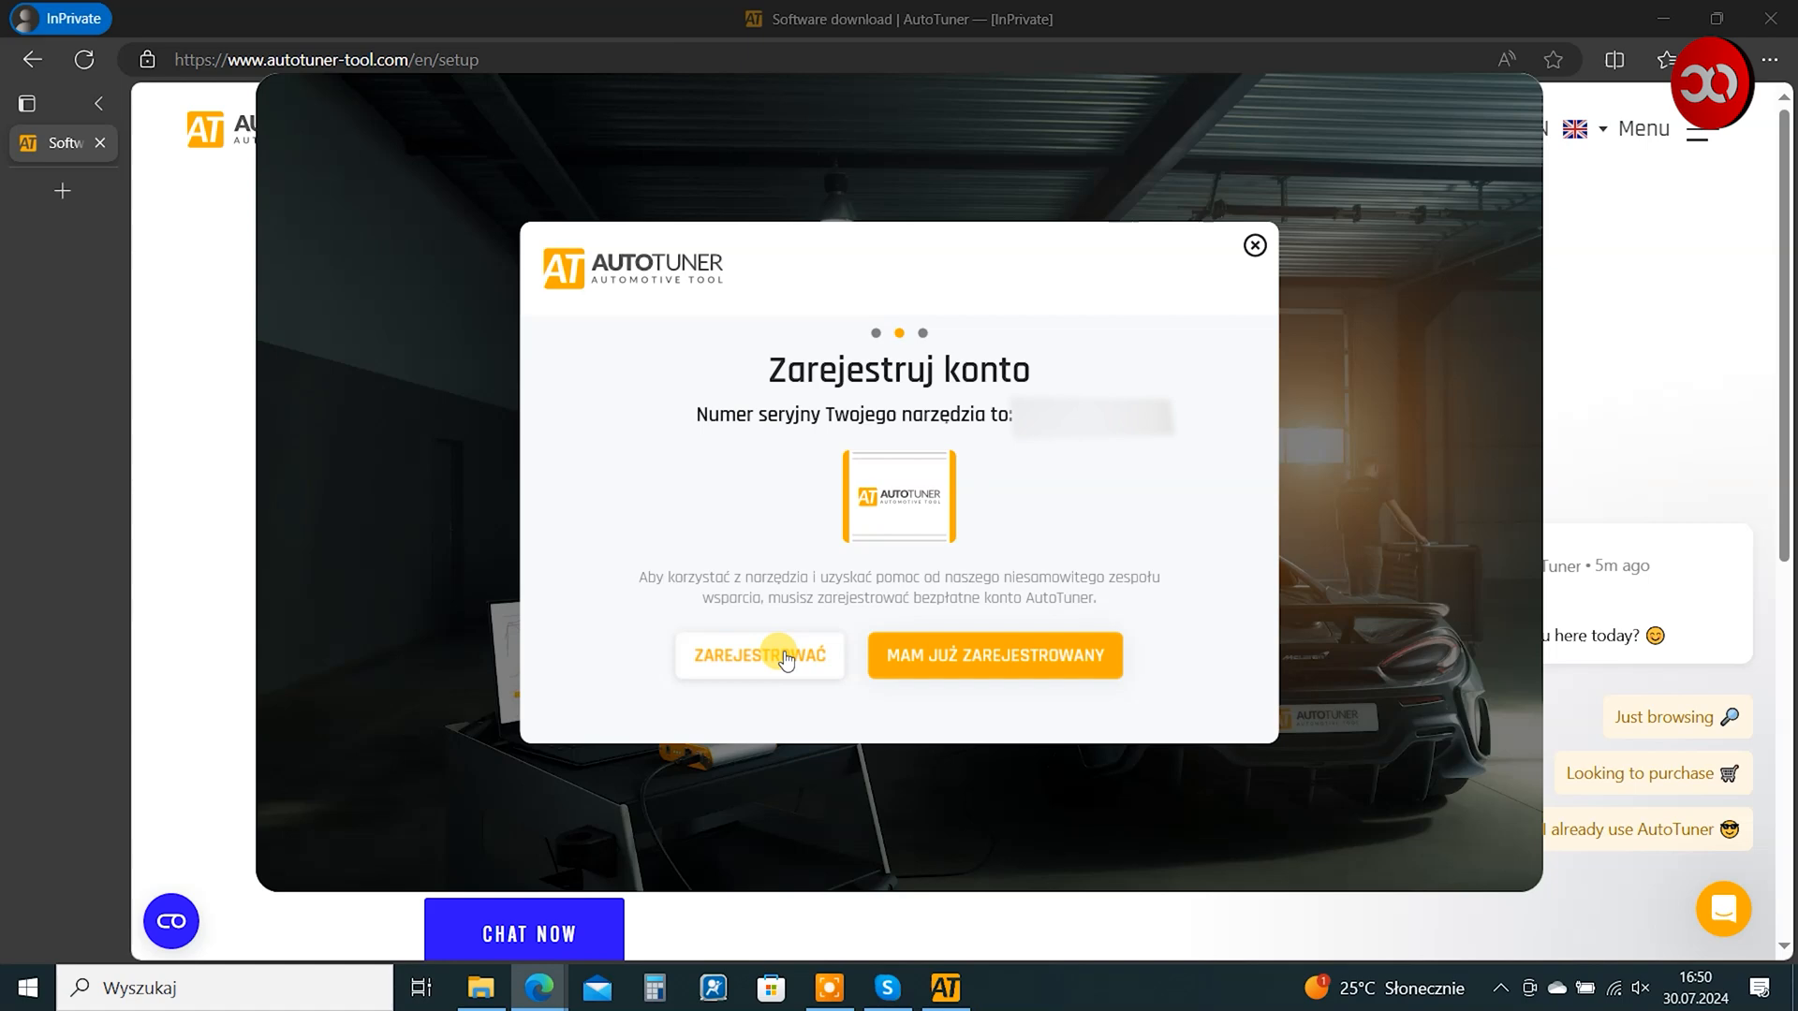
# - Register a new admin account with the WhatsApp number and activate it from the e-mail
pyautogui.click(758, 656)
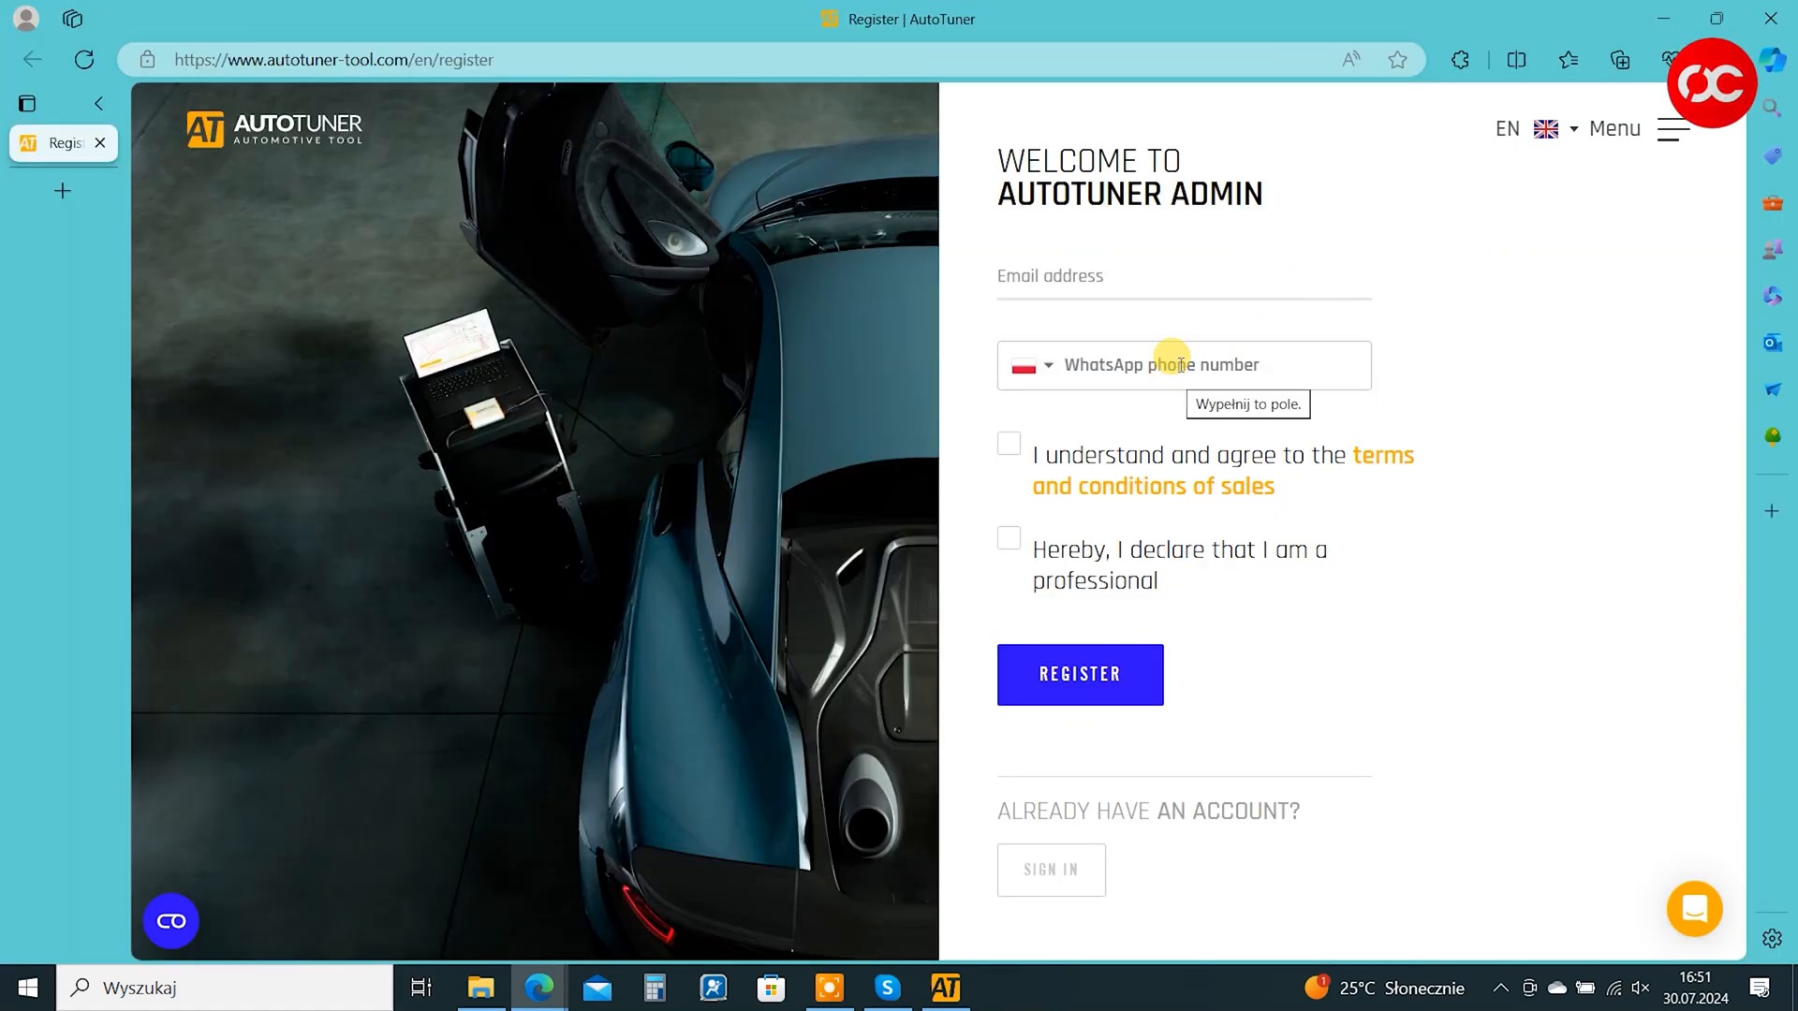
pyautogui.click(1181, 365)
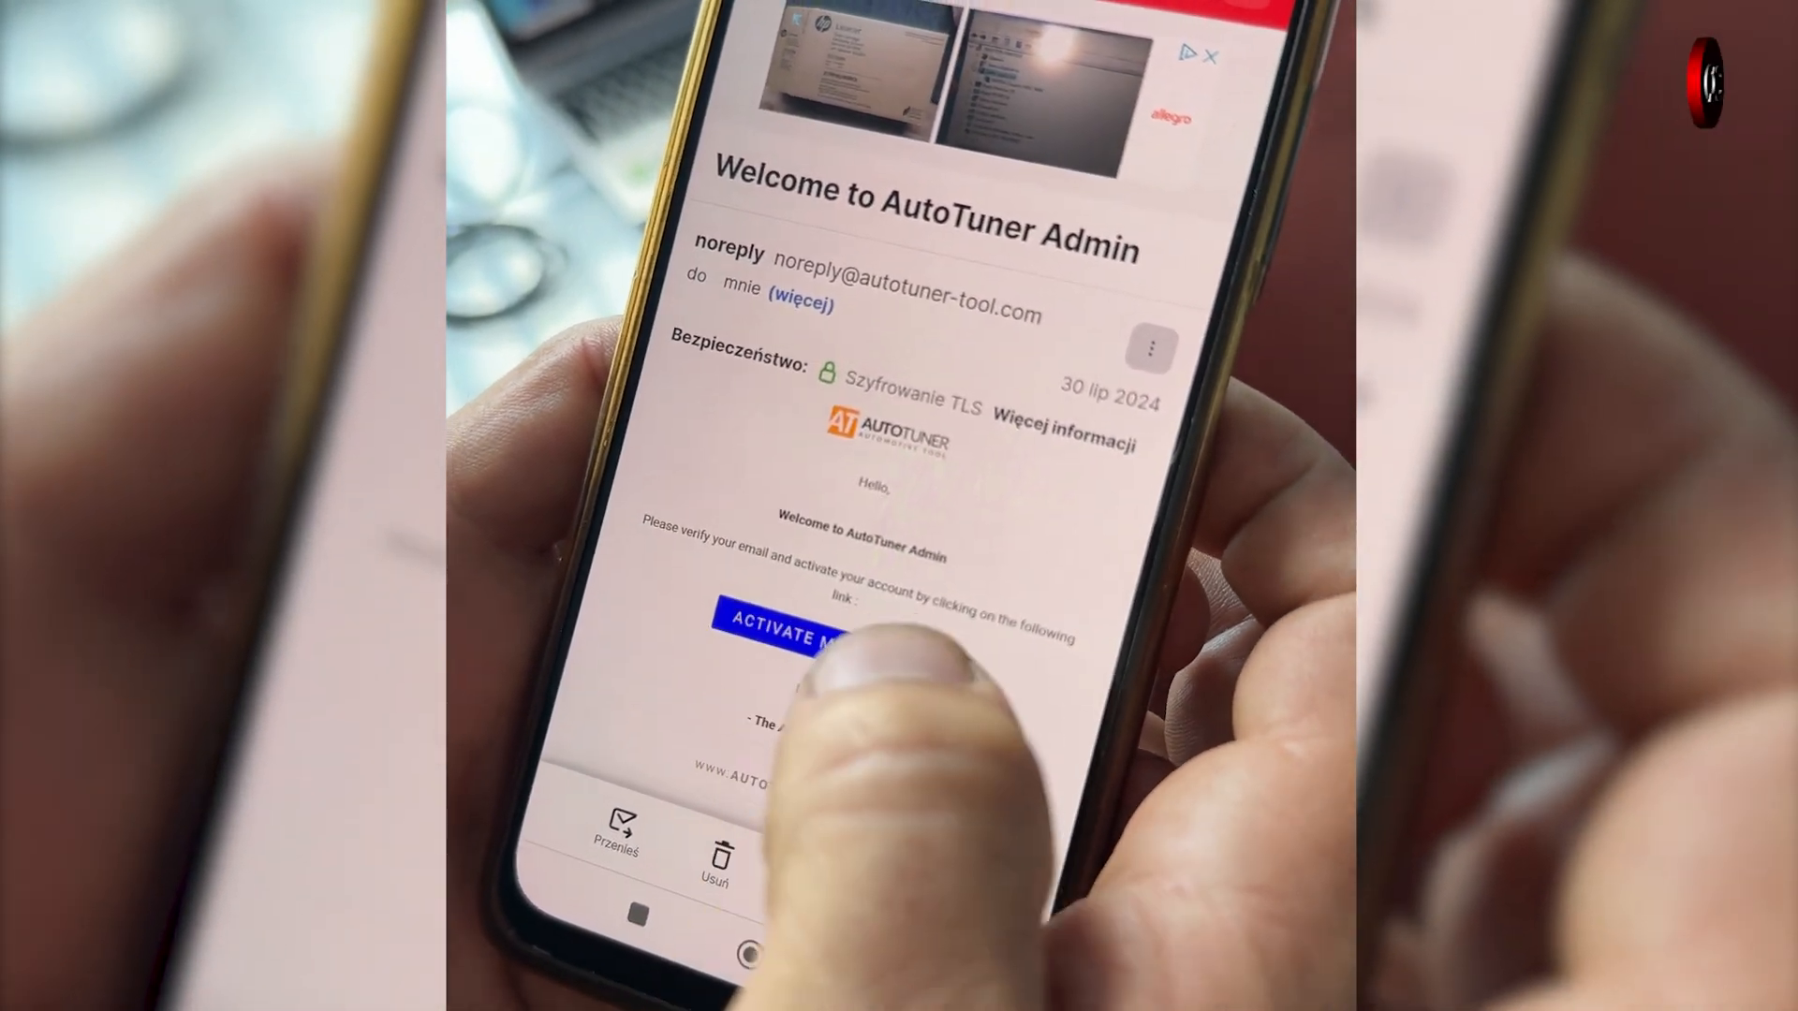
pyautogui.click(796, 636)
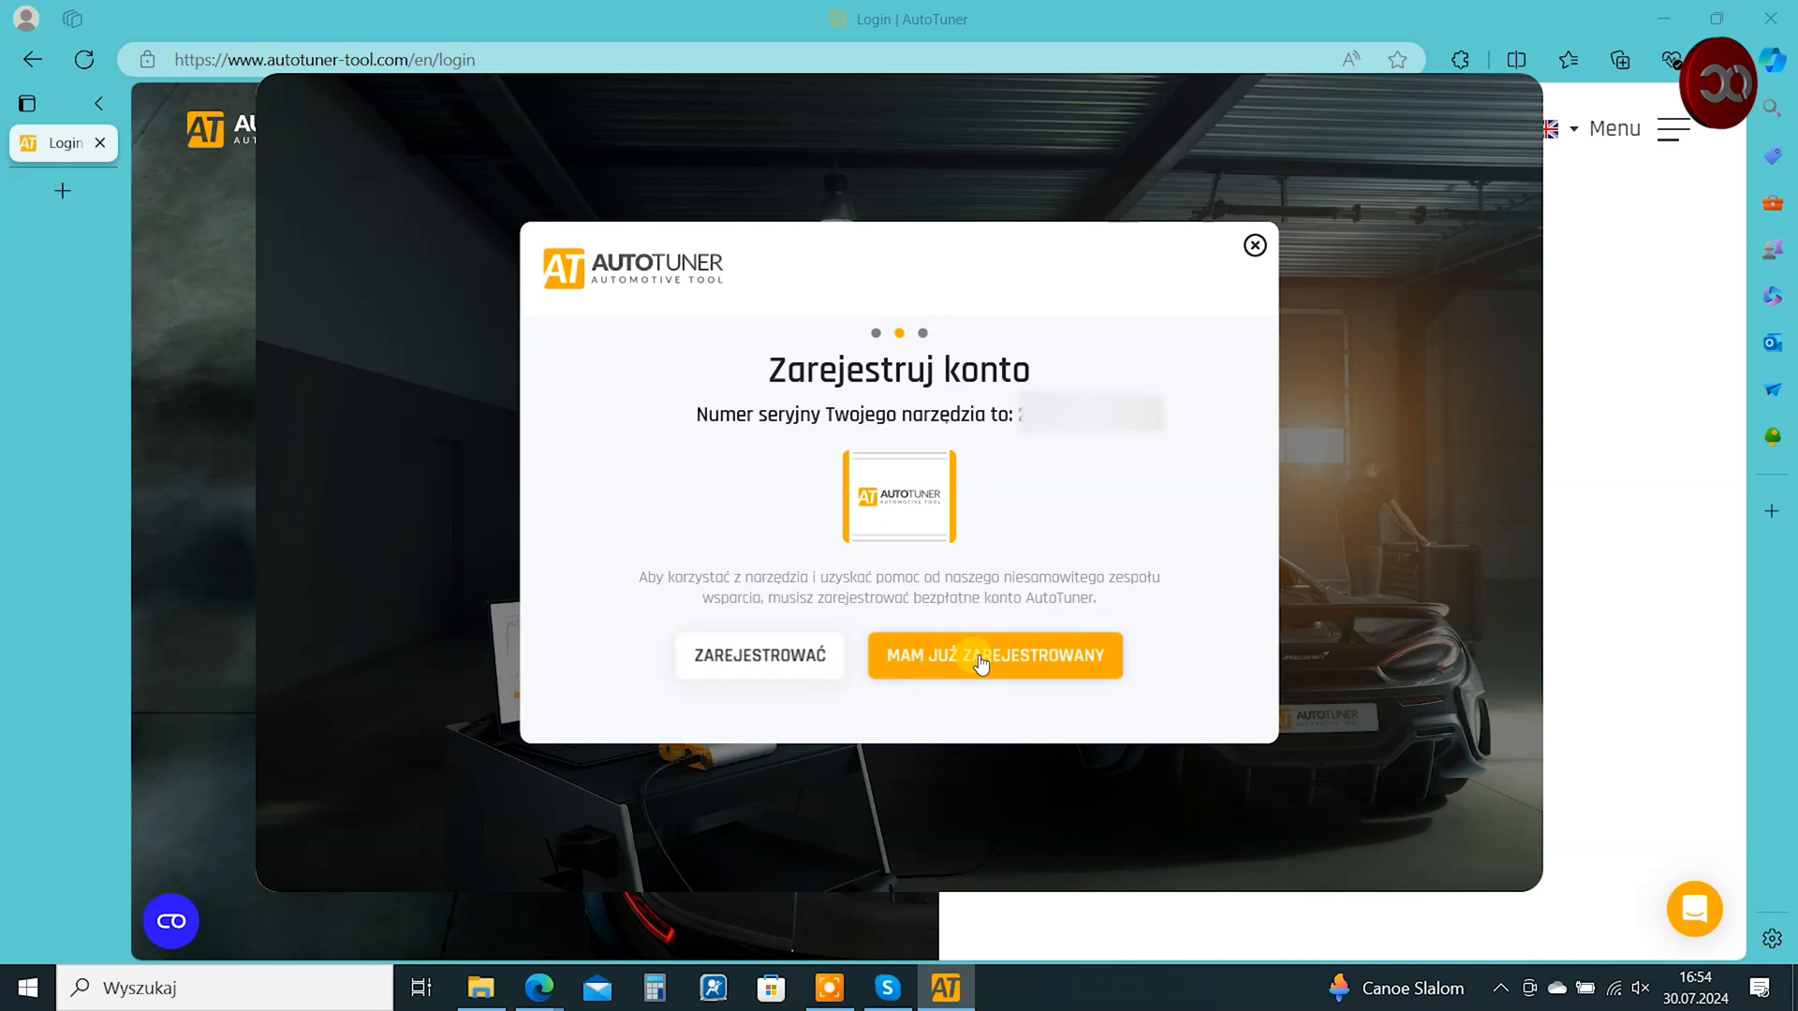
# - Choose the existing account and enter the e-mail and password on the login page
pyautogui.click(992, 655)
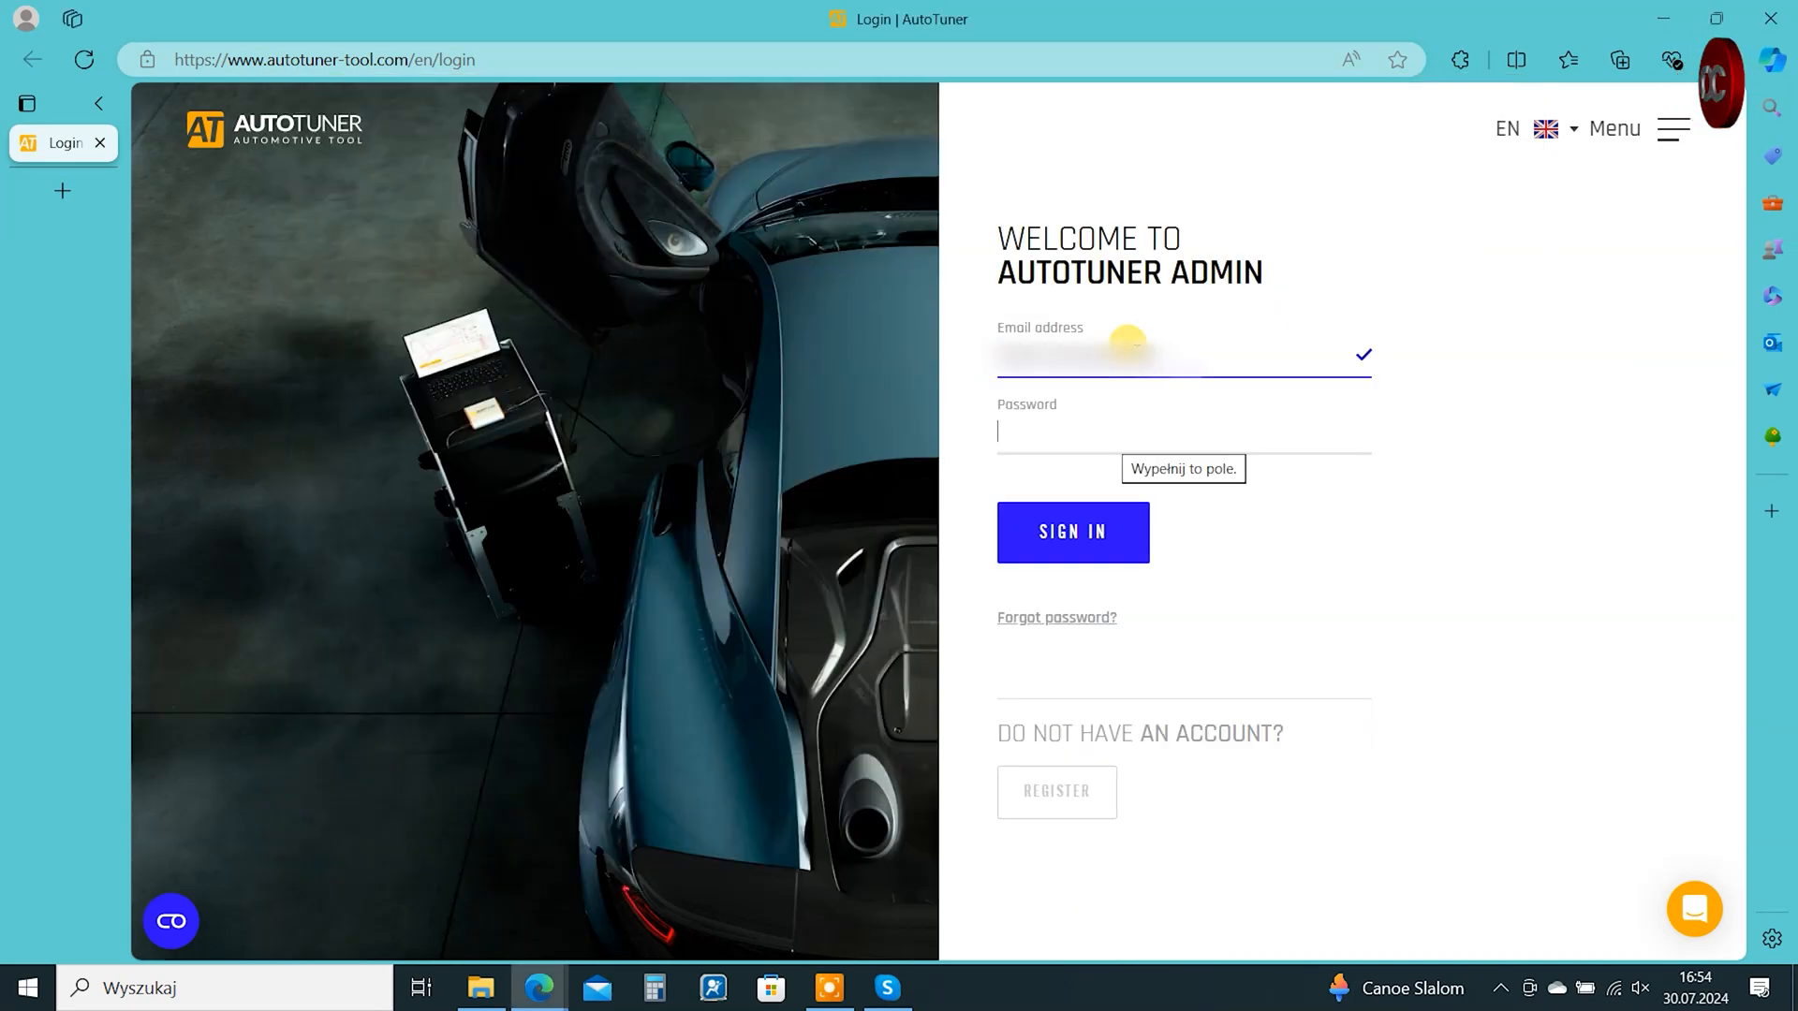
pyautogui.click(1071, 532)
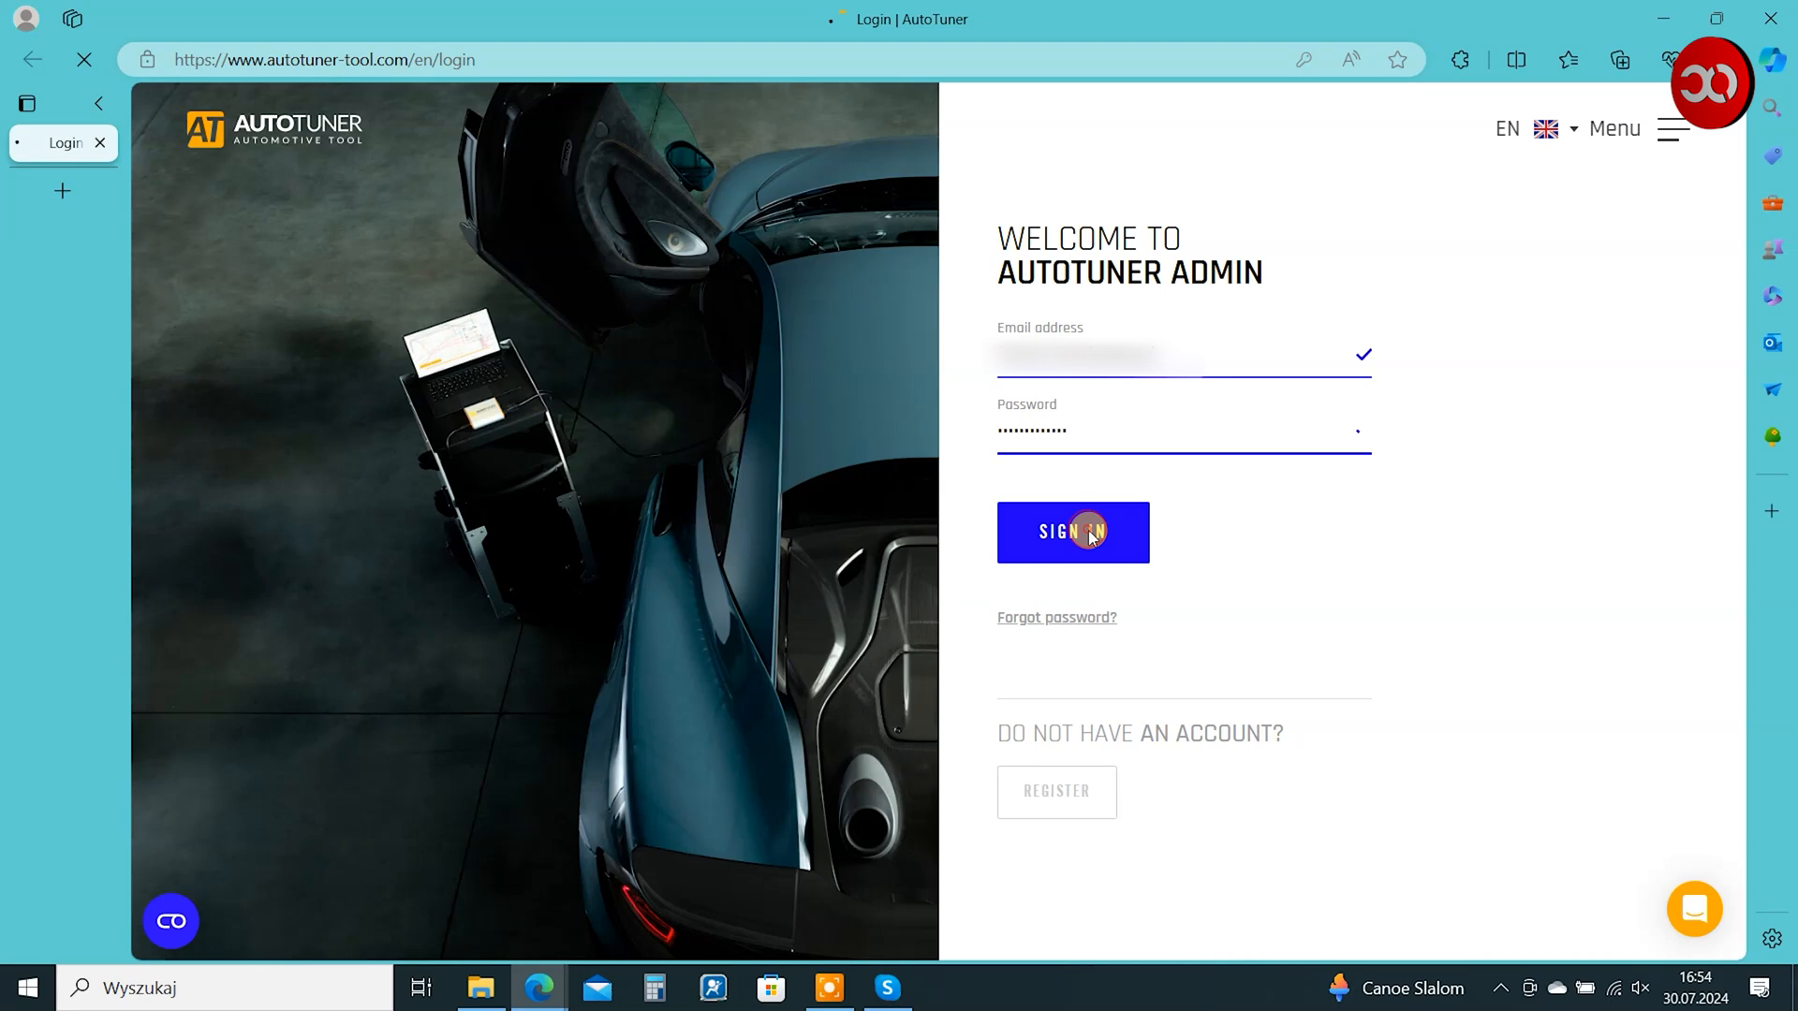
pyautogui.click(1071, 532)
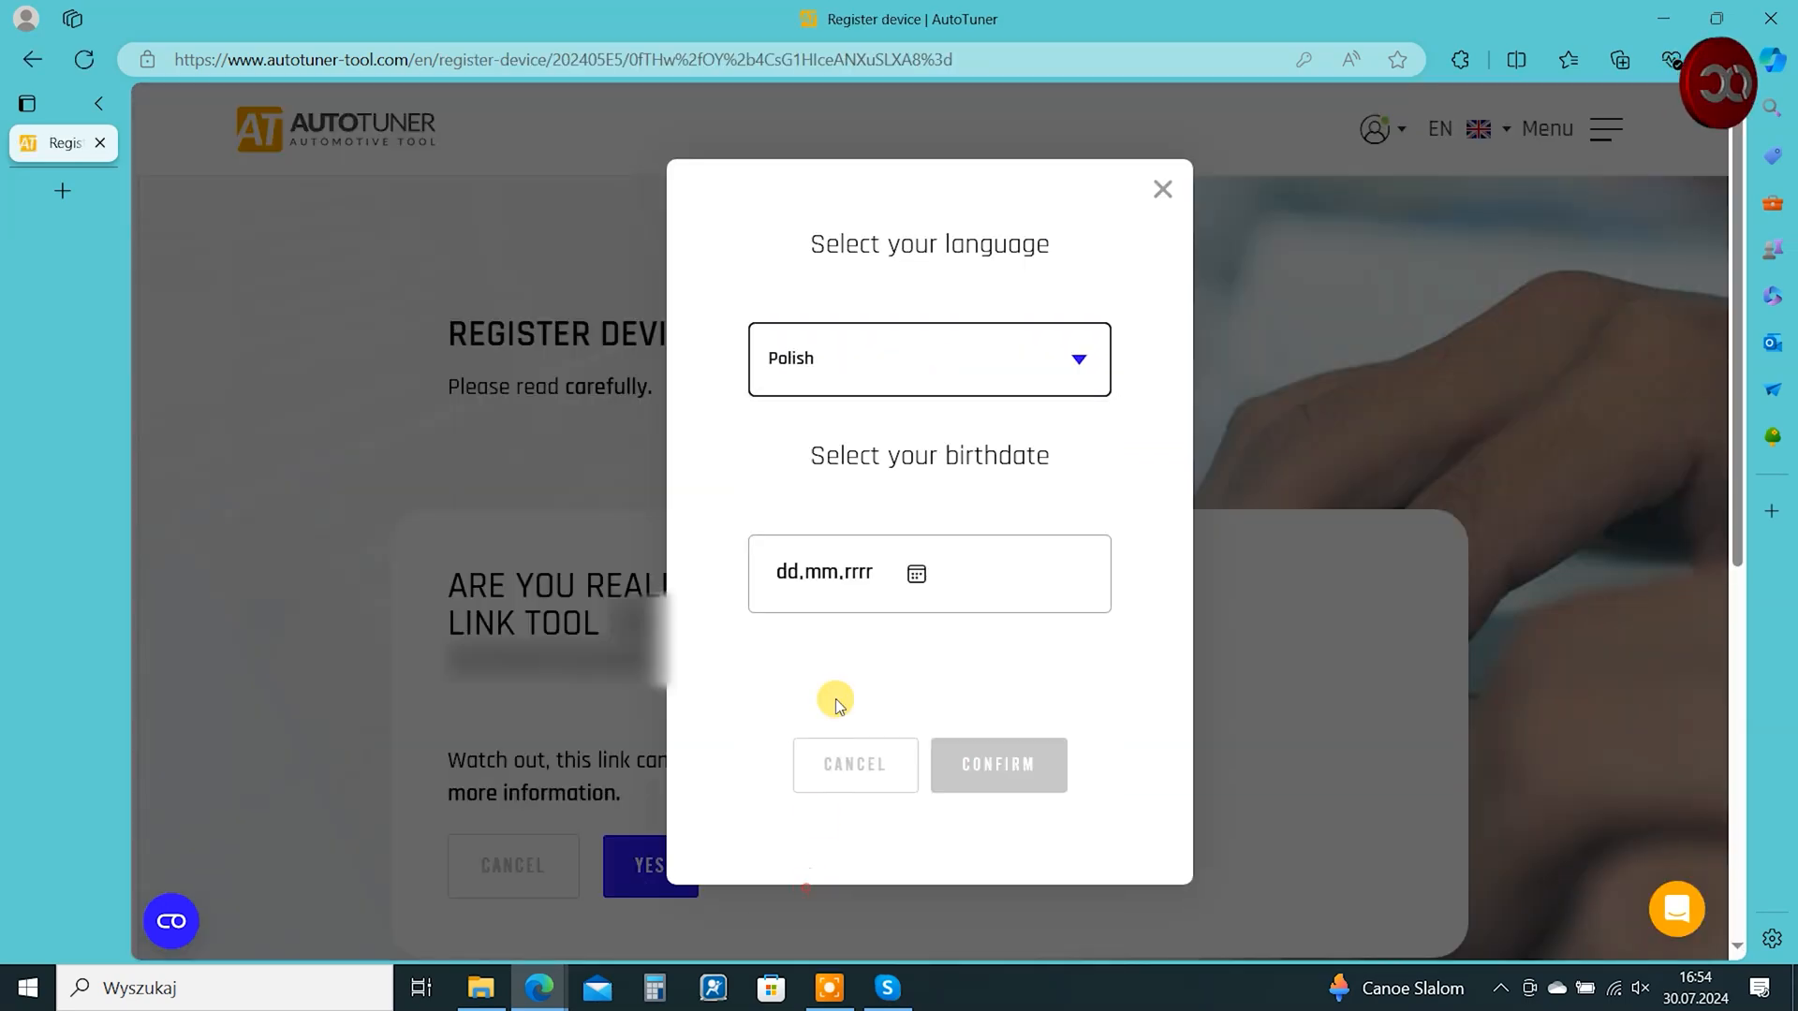
pyautogui.write('26.12.1979')
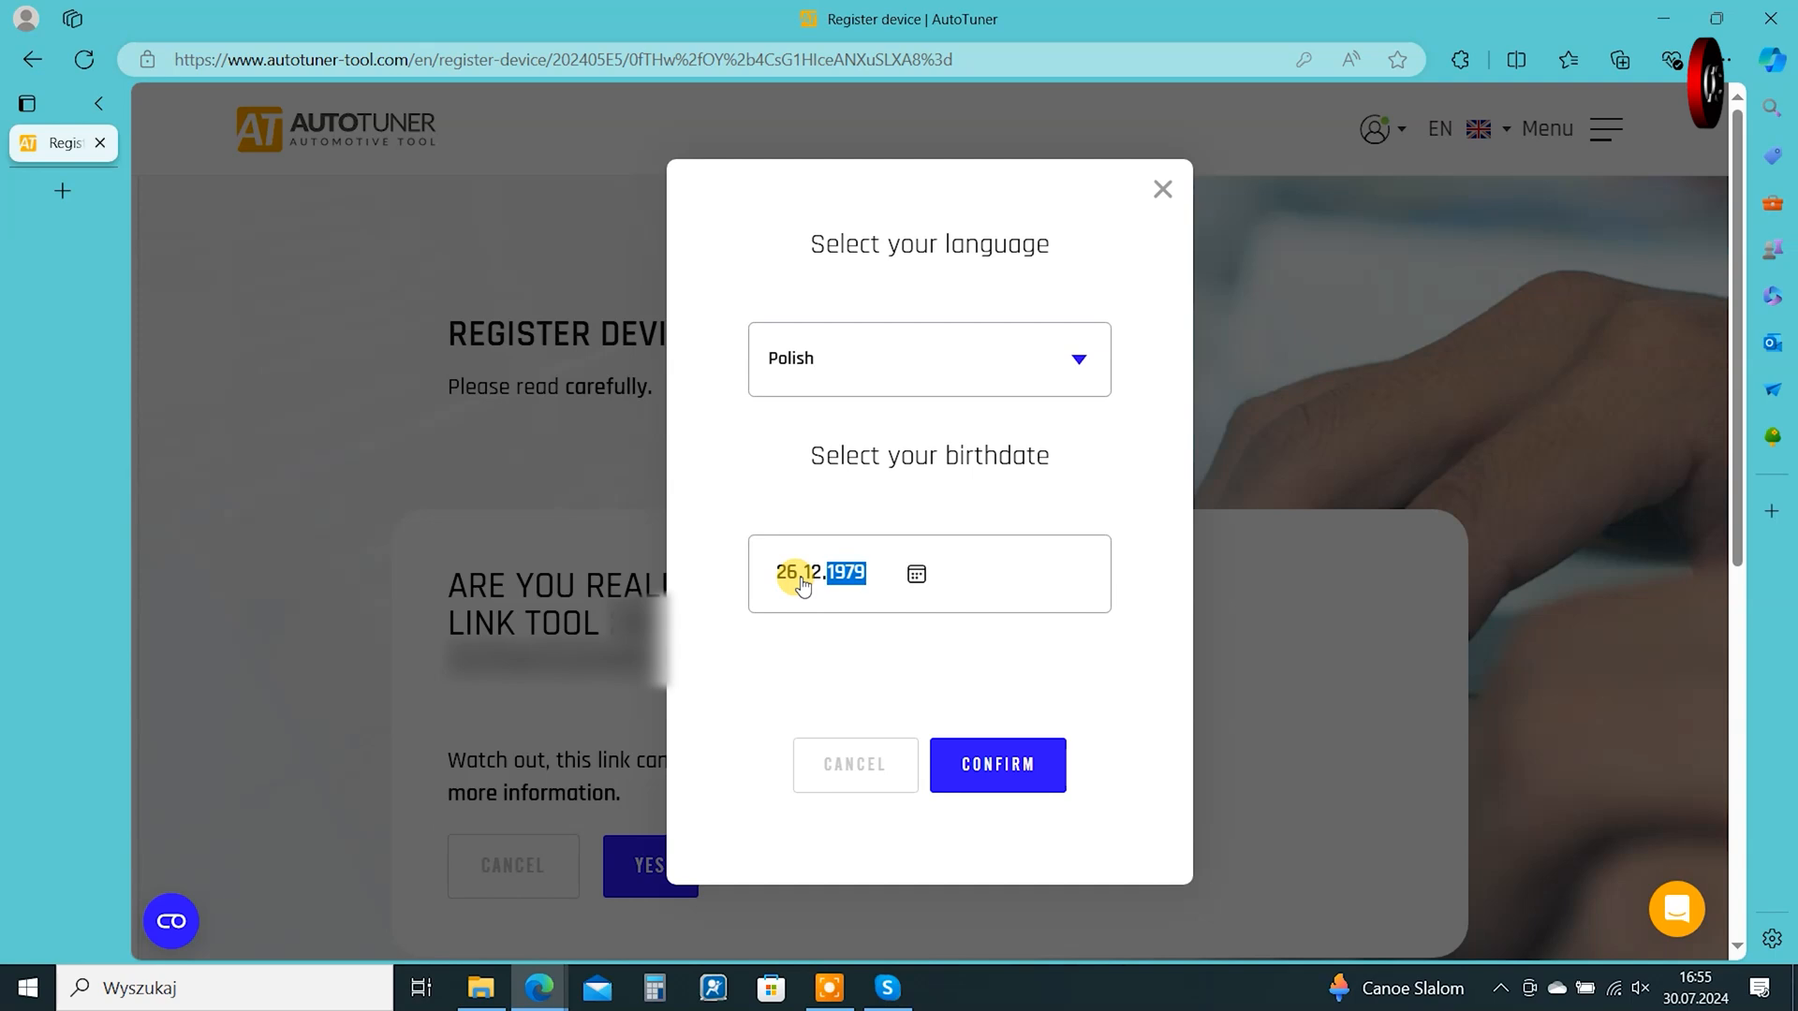
pyautogui.click(994, 764)
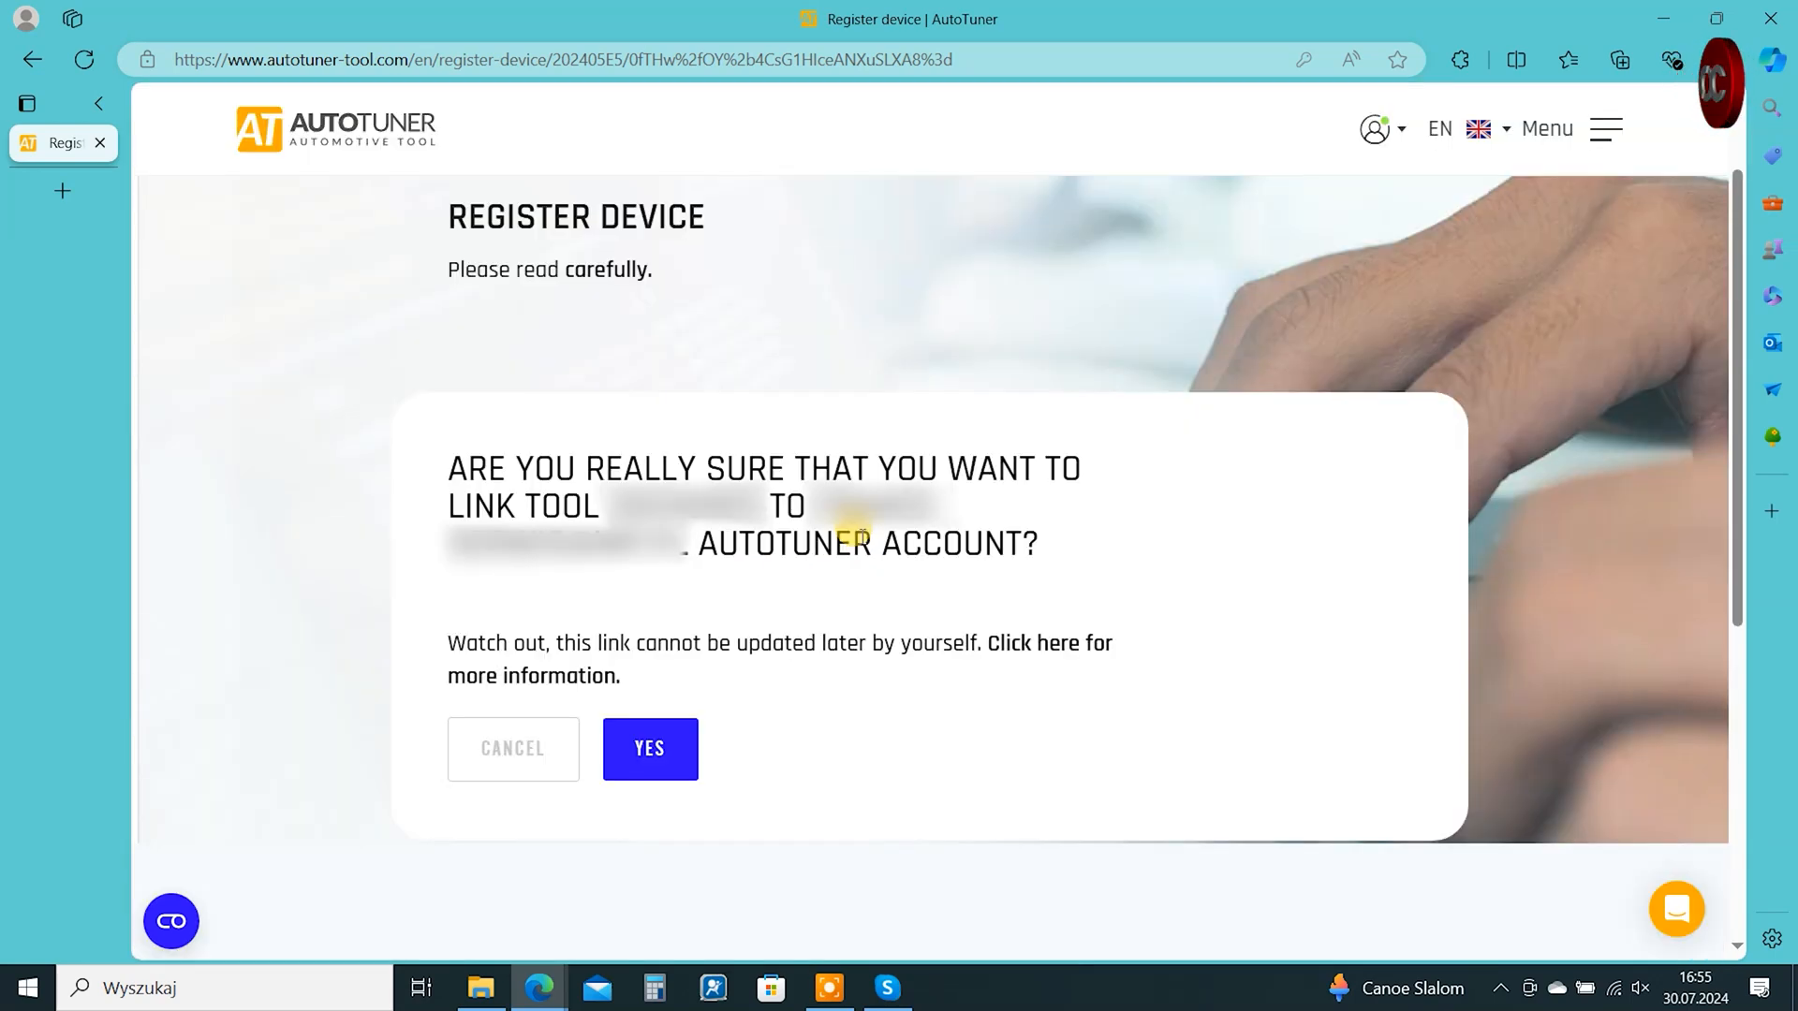
# - Confirm linking the tool to the account until the success message shows
pyautogui.click(650, 749)
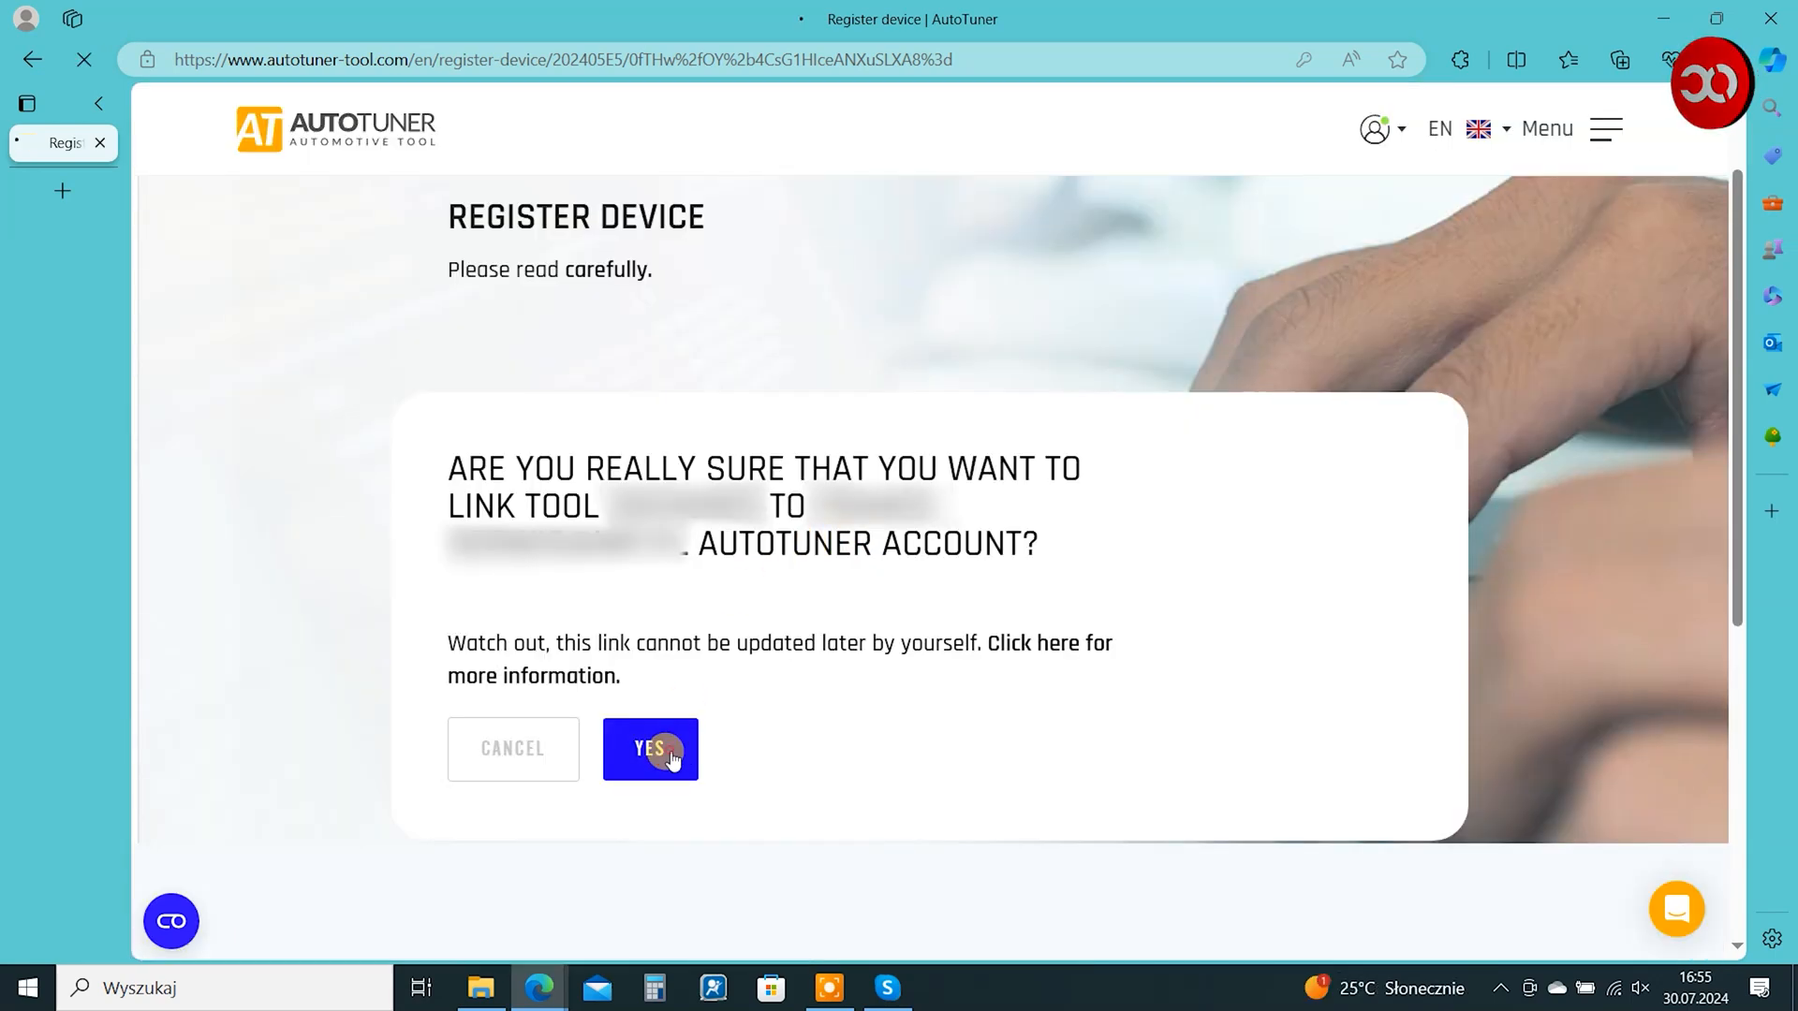
pyautogui.click(650, 749)
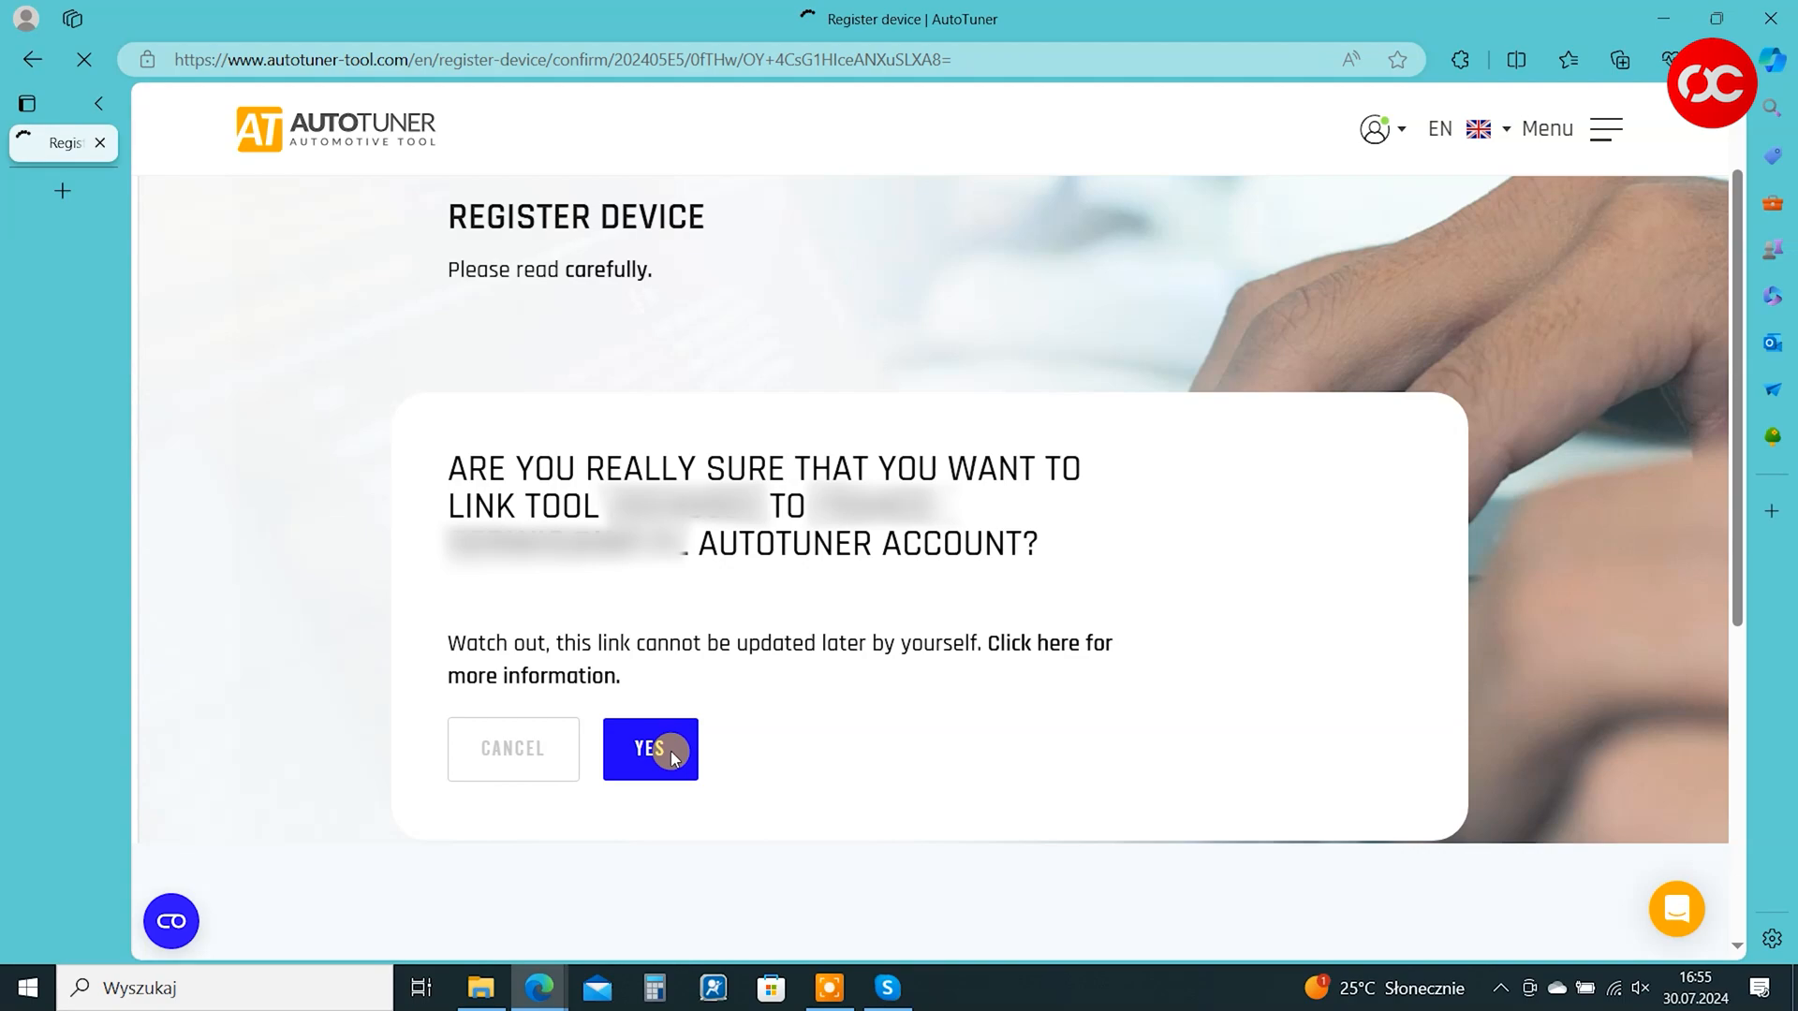
pyautogui.click(649, 749)
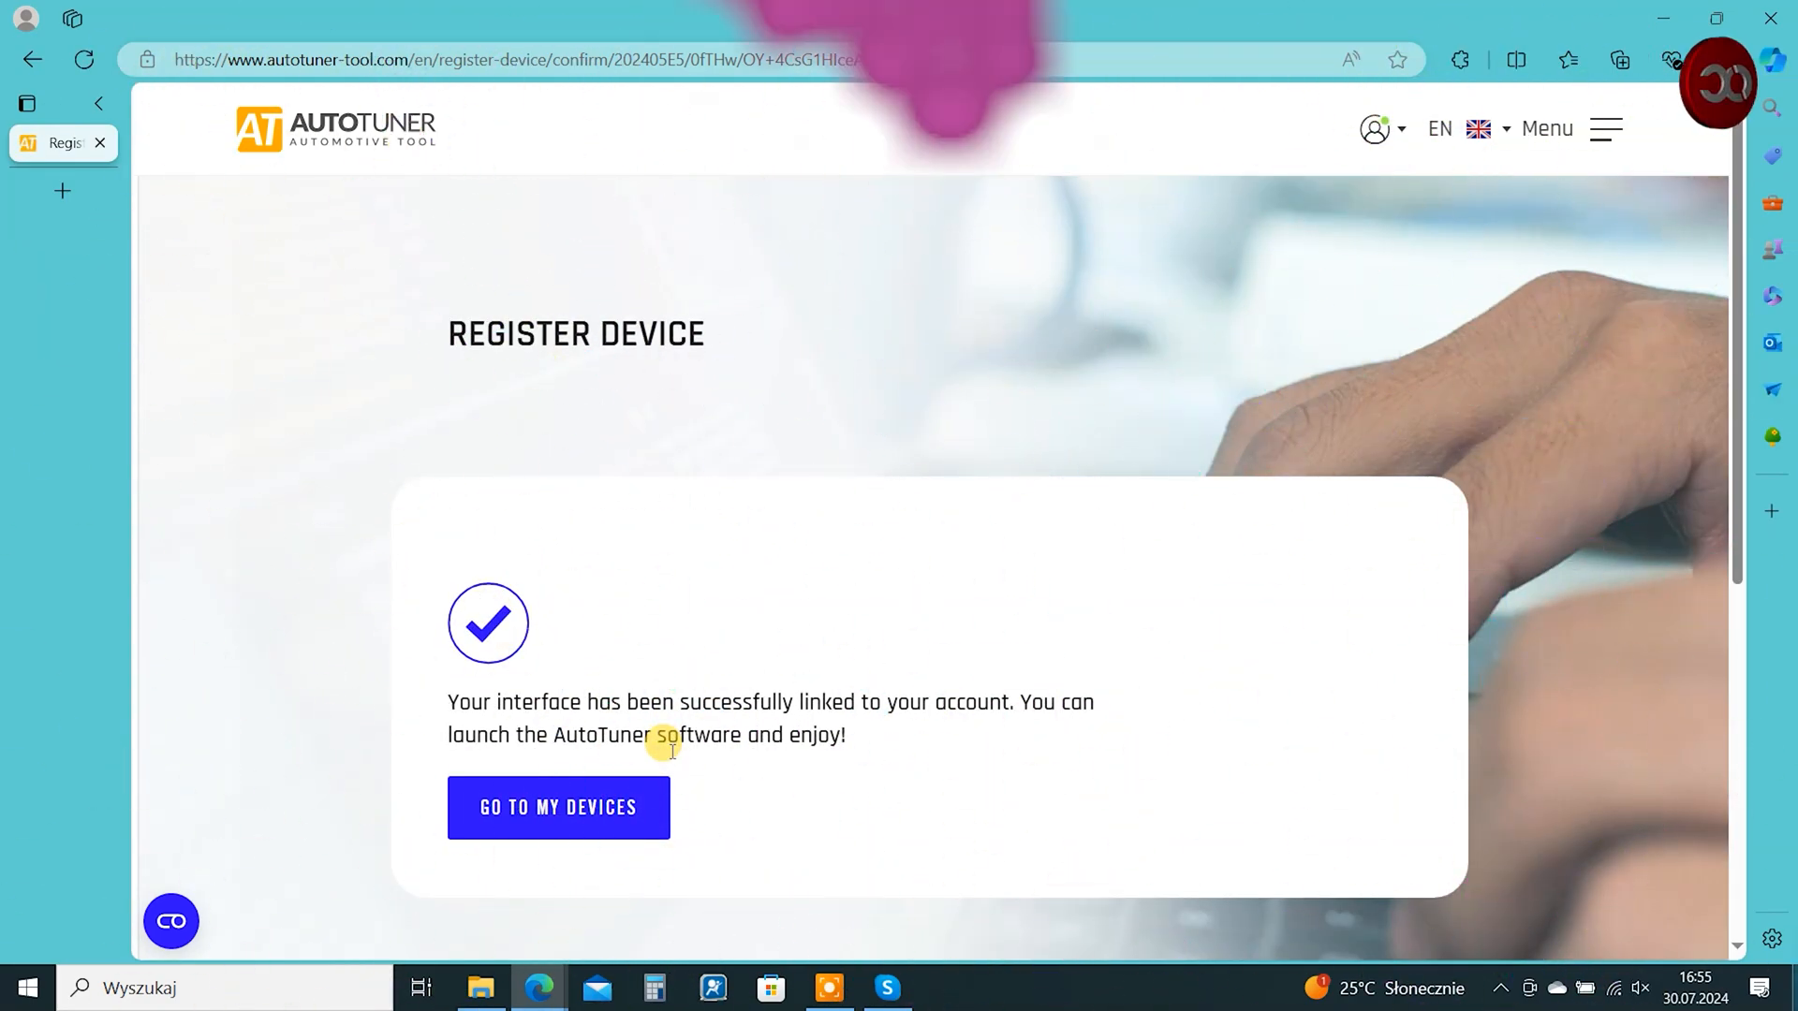
# - View the linked devices and bring AutoTuner to its Typ pojazdu screen
pyautogui.click(558, 807)
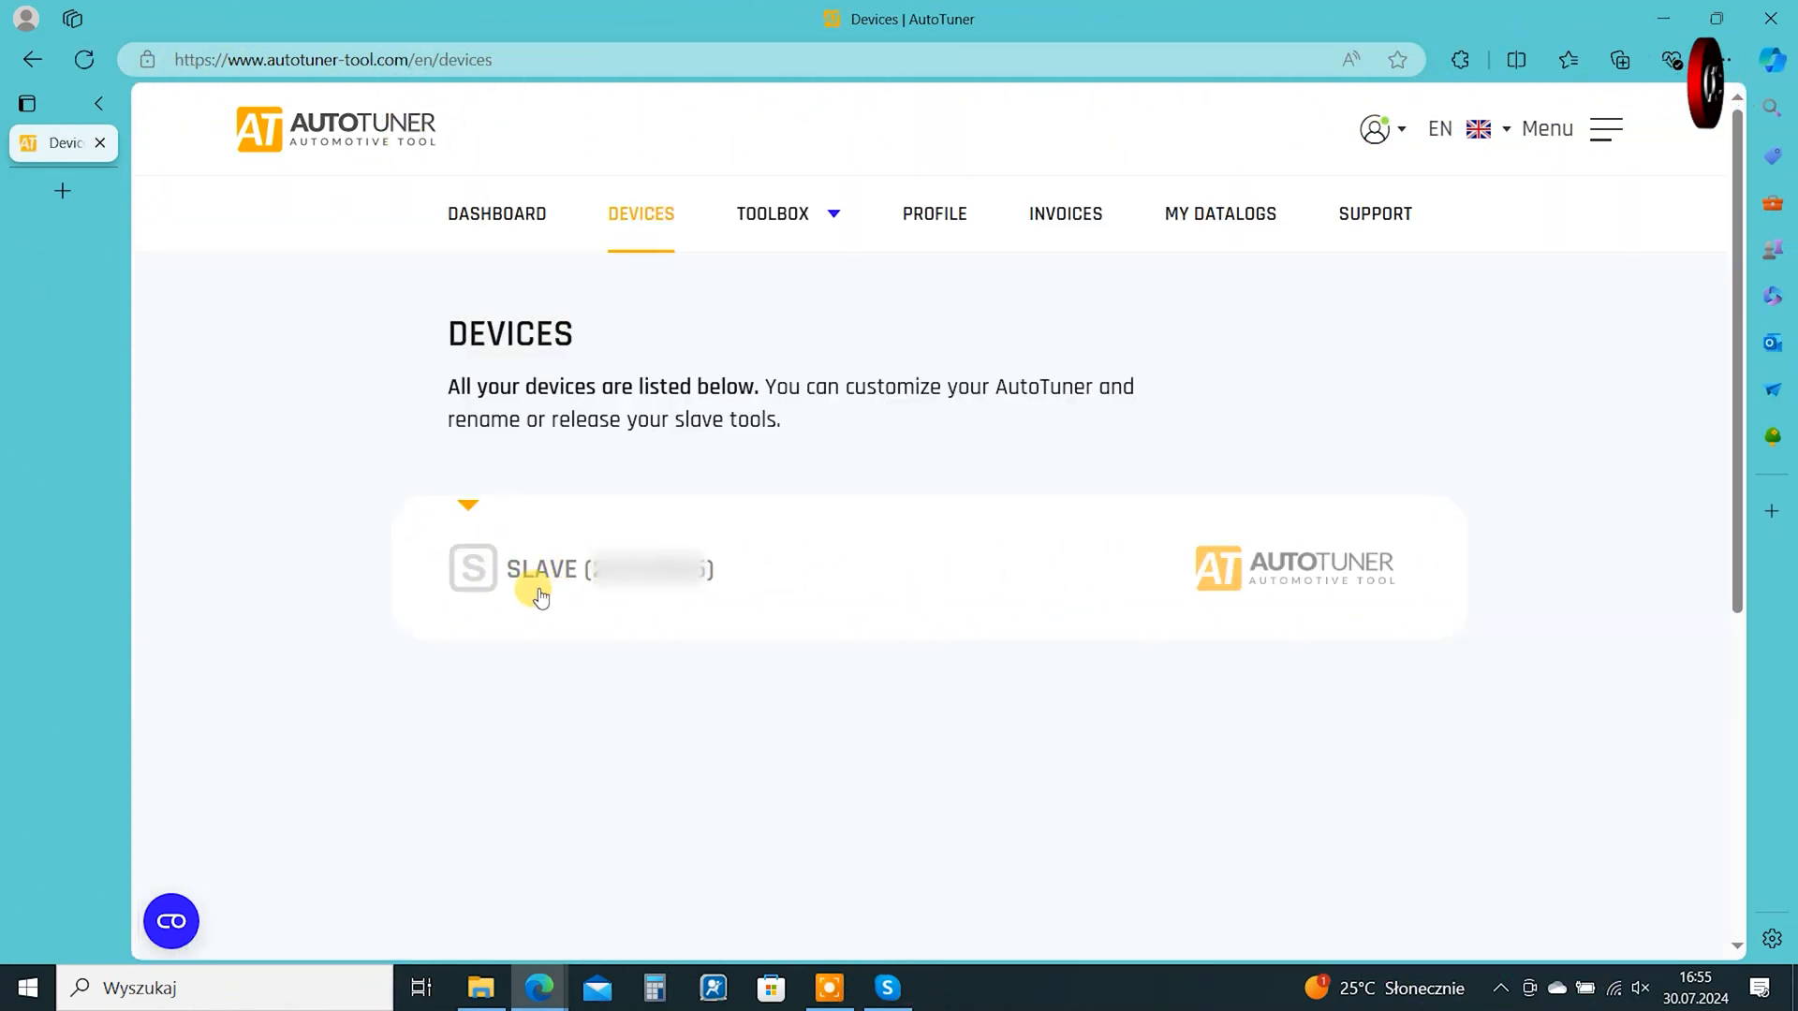
pyautogui.click(539, 569)
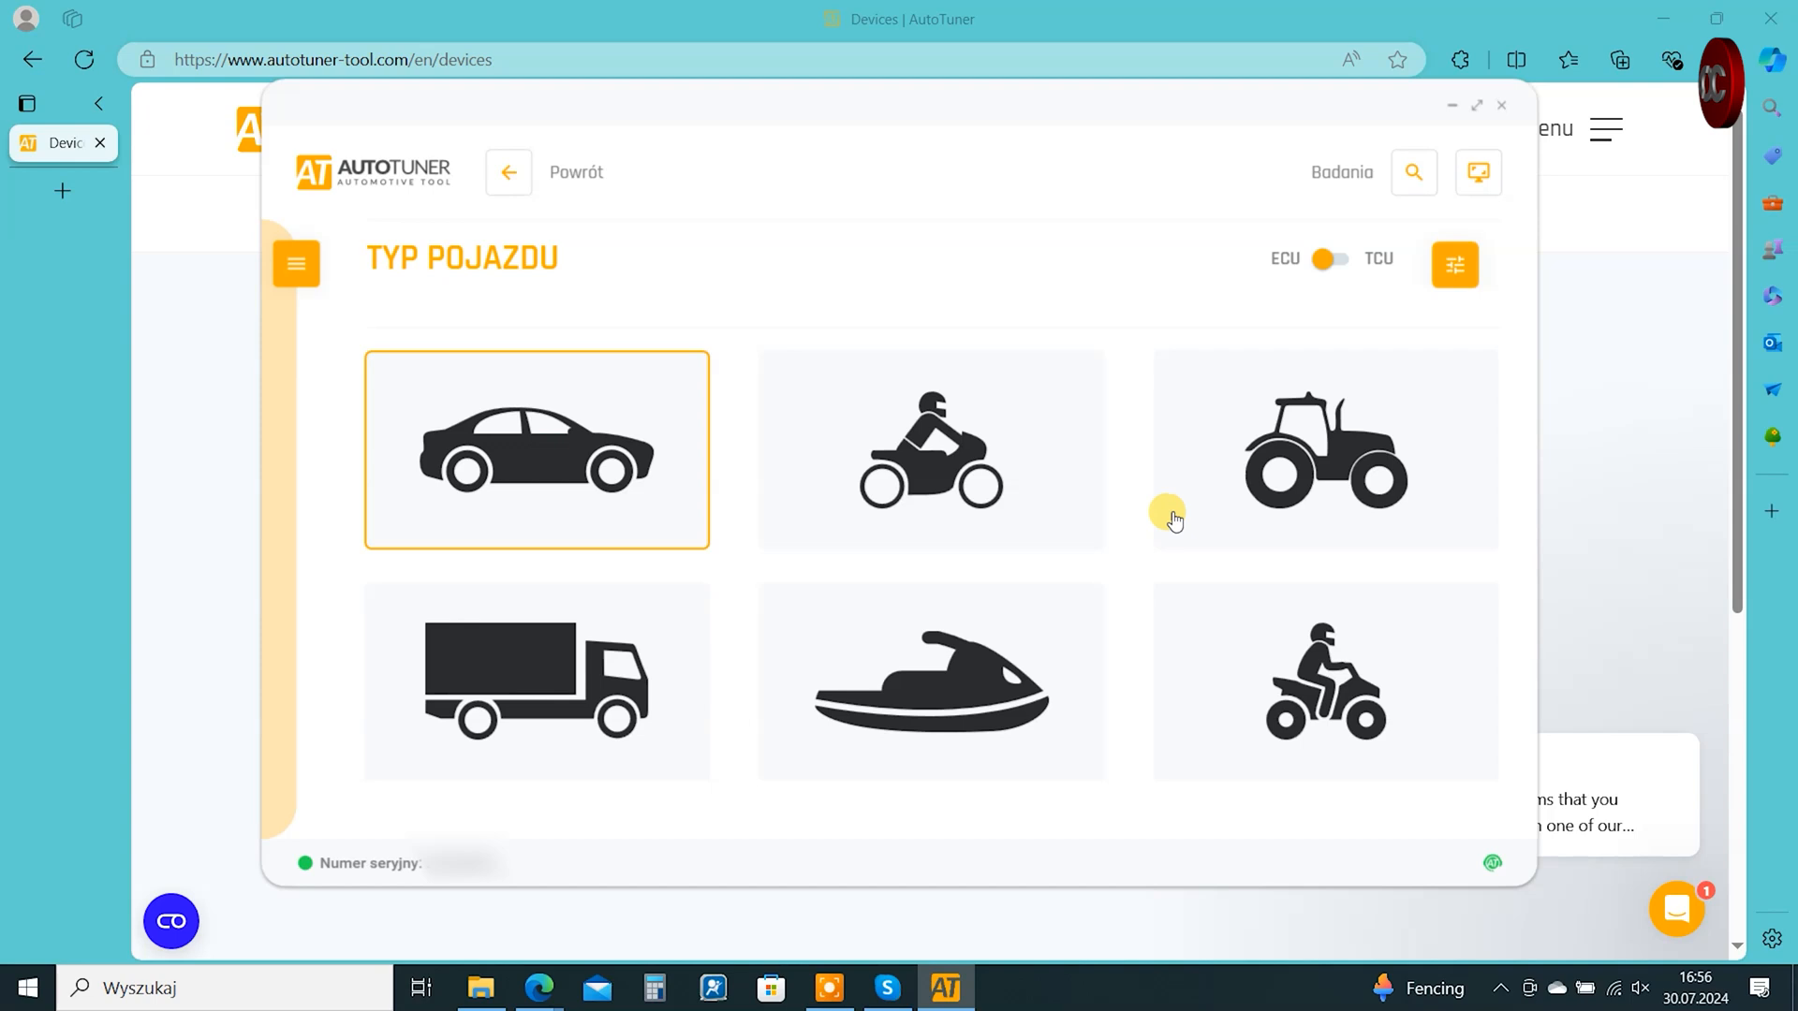